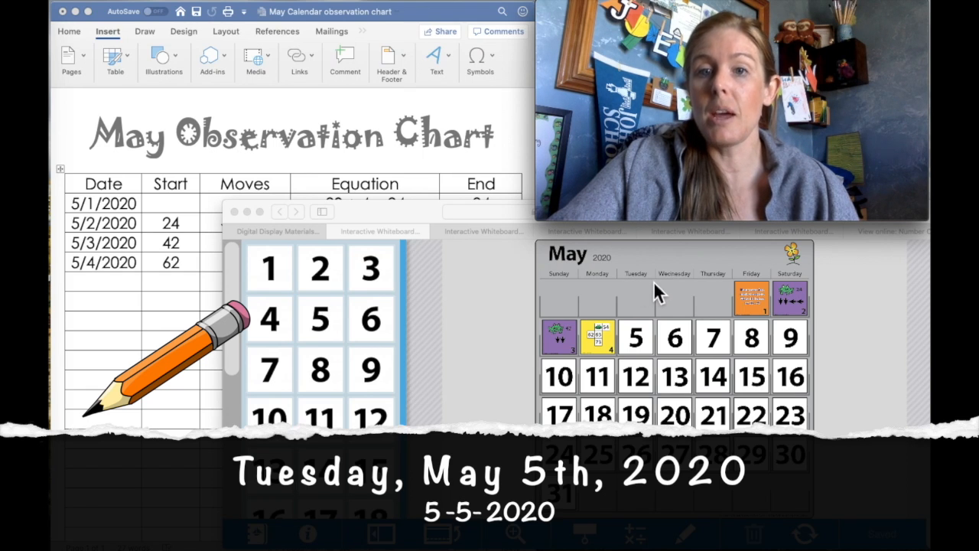
mouse_move(612, 309)
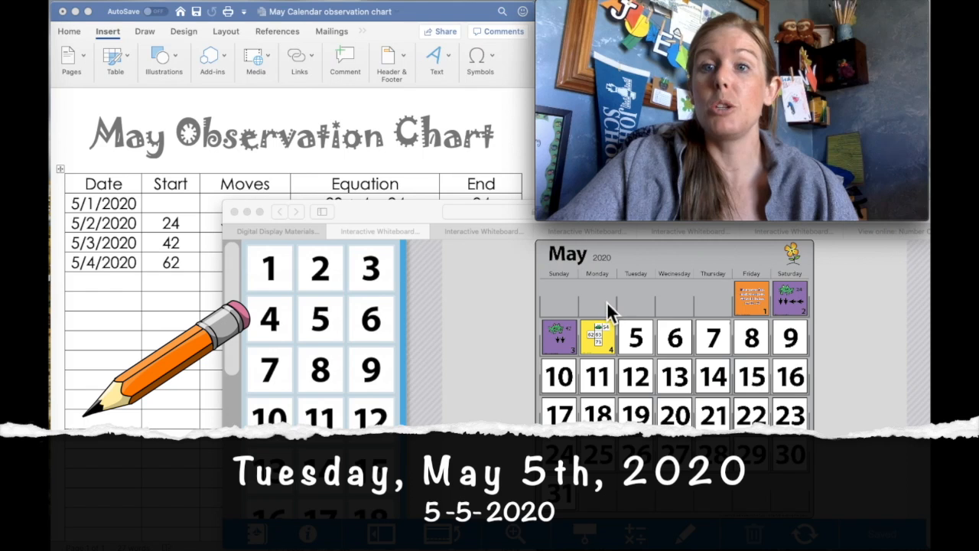
mouse_move(612, 309)
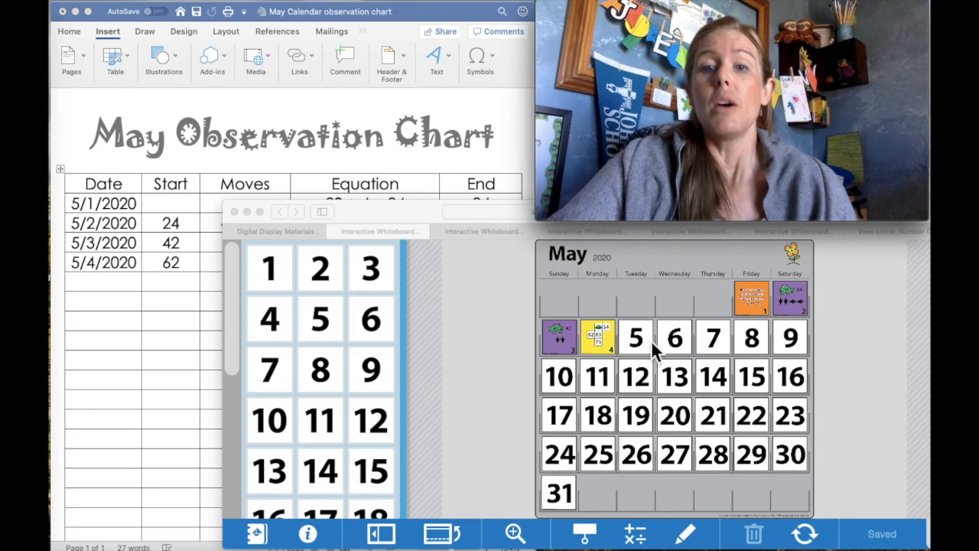
mouse_move(641, 330)
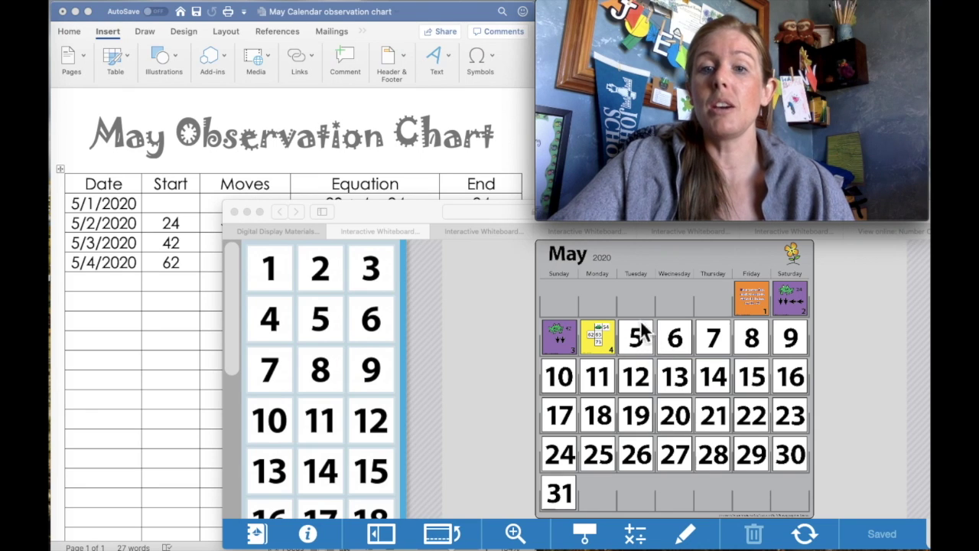
mouse_move(641, 375)
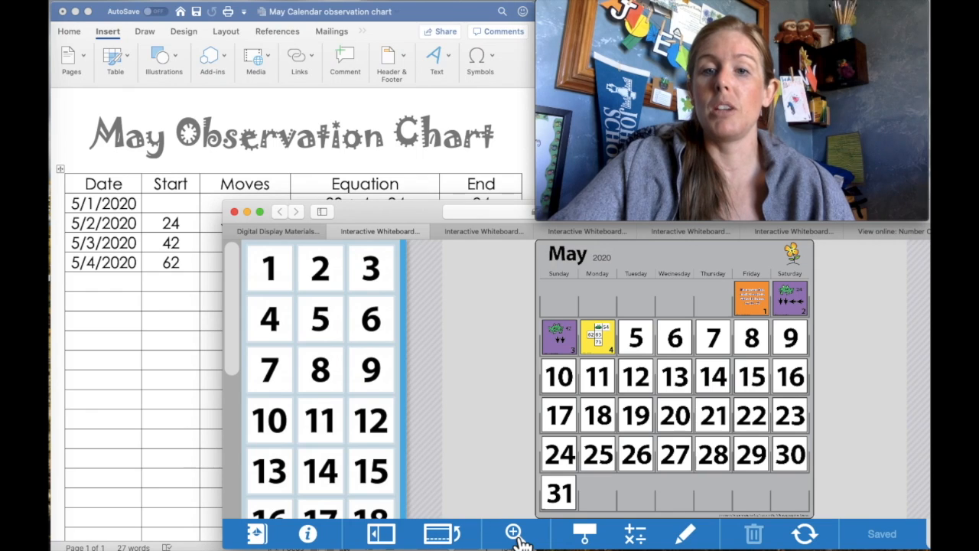
- Zoom in on the May calendar so the day 4 and day 5 cards are easy to see
click(513, 532)
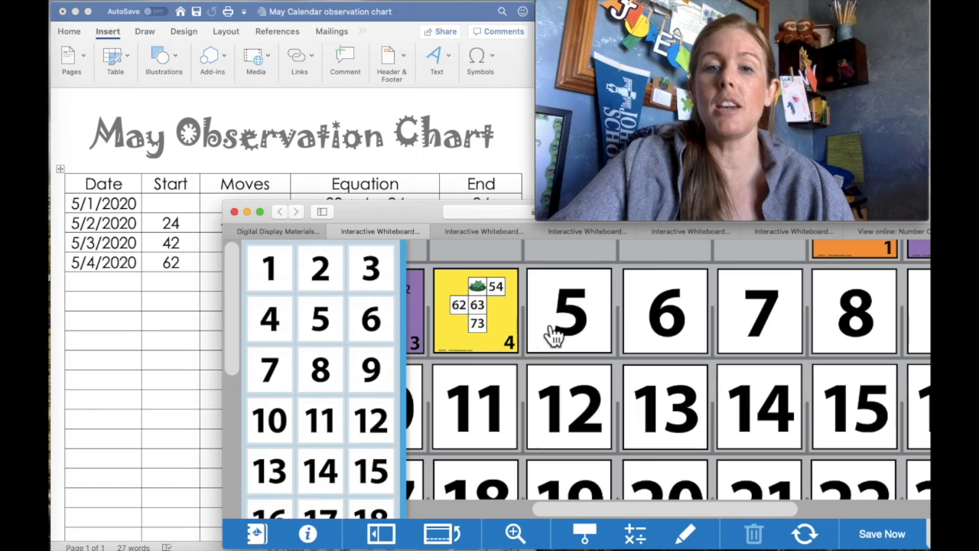
mouse_move(100, 293)
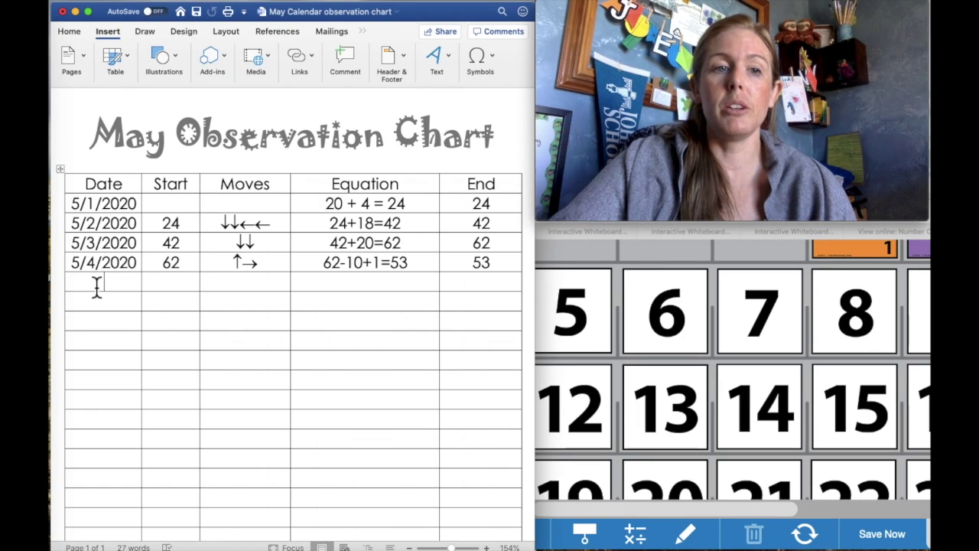
- Enter the date 5/5/2020 and the Start value 53 in the new observation-chart row
text(5/5/2020)
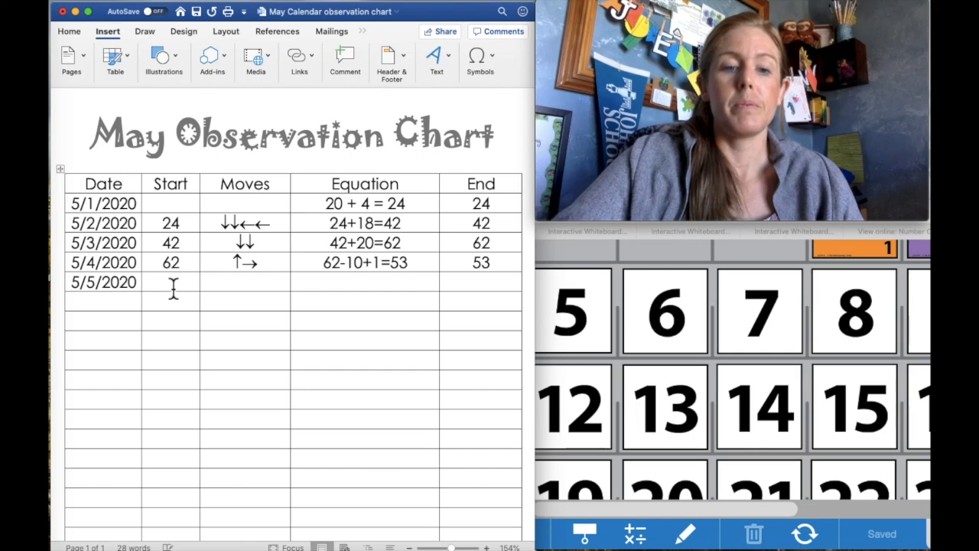
text(53)
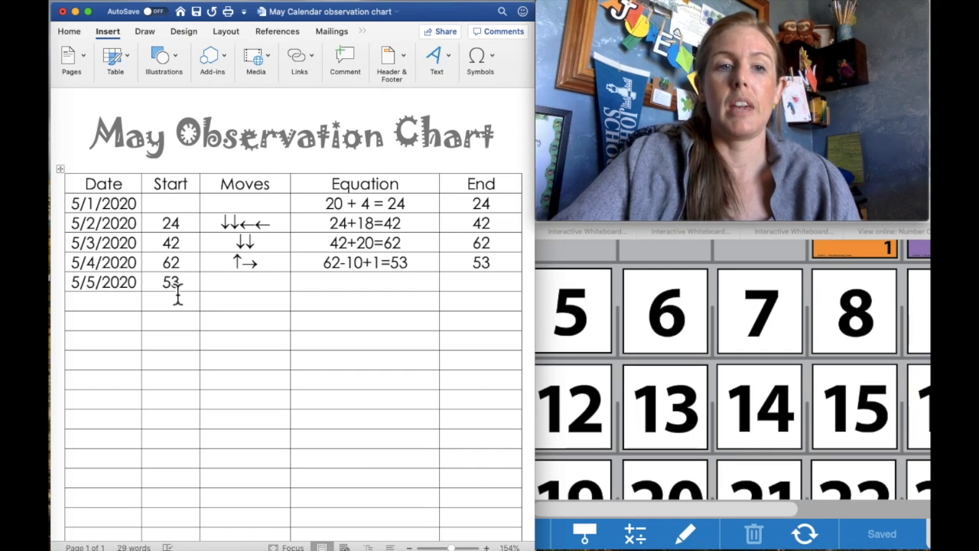
mouse_move(464, 275)
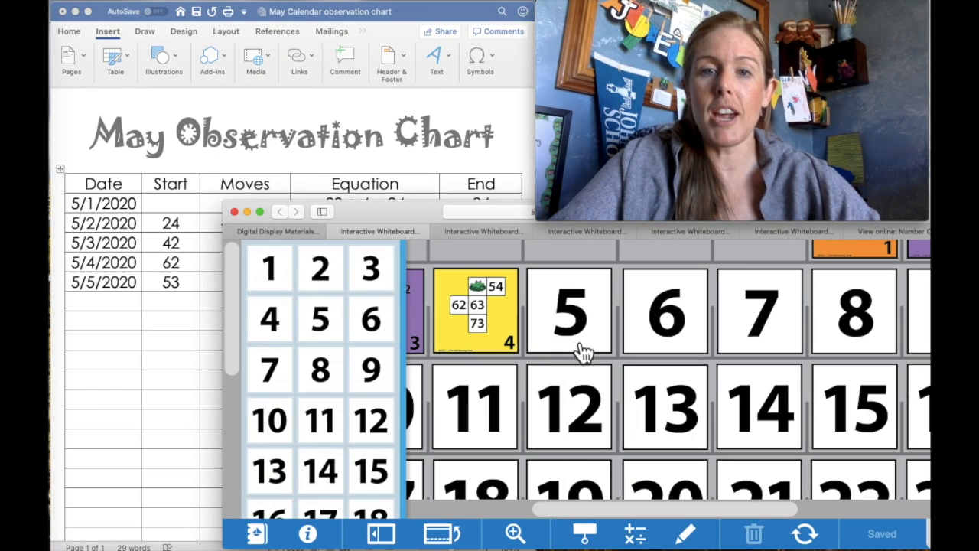
- Flip the May 5 card showing 53 with three right moves, then move to the hundreds chart page
click(569, 312)
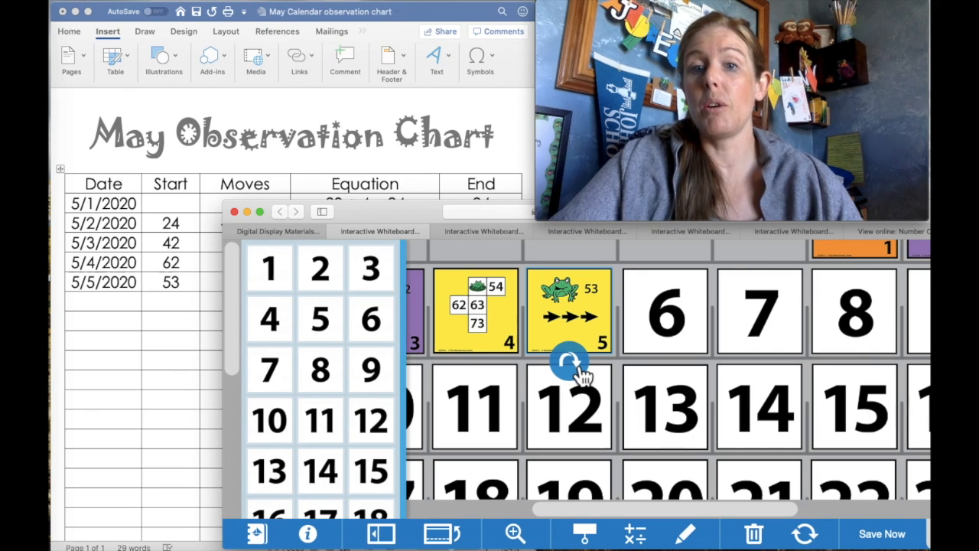
mouse_move(558, 339)
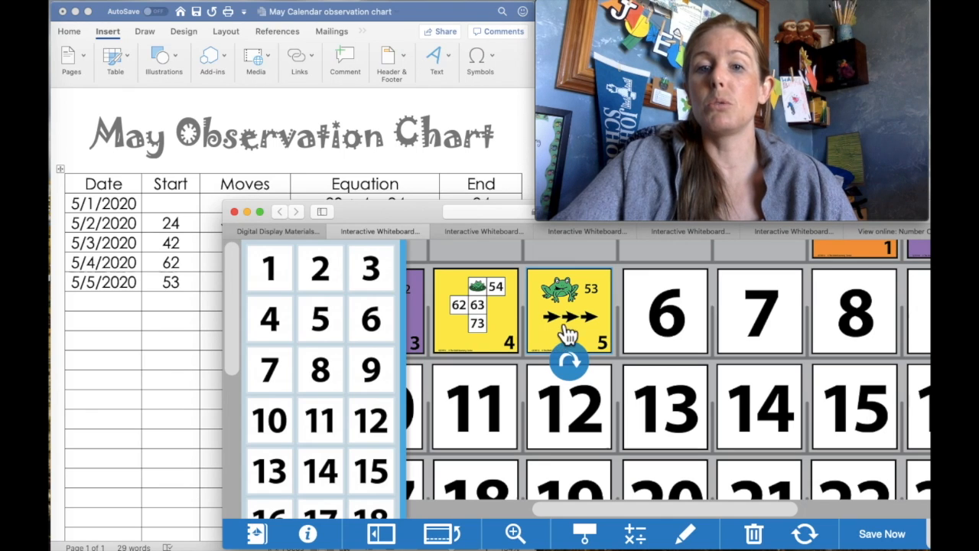
mouse_move(606, 340)
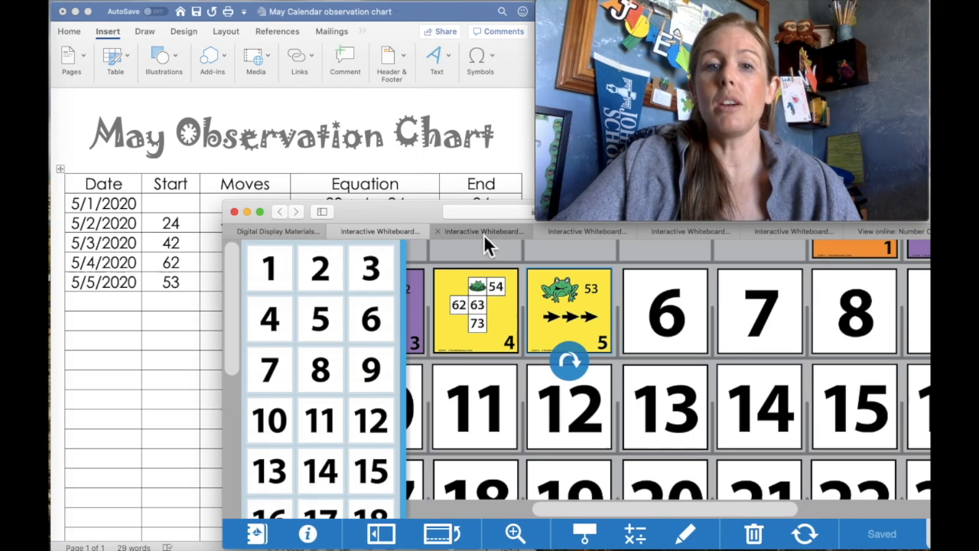
click(483, 231)
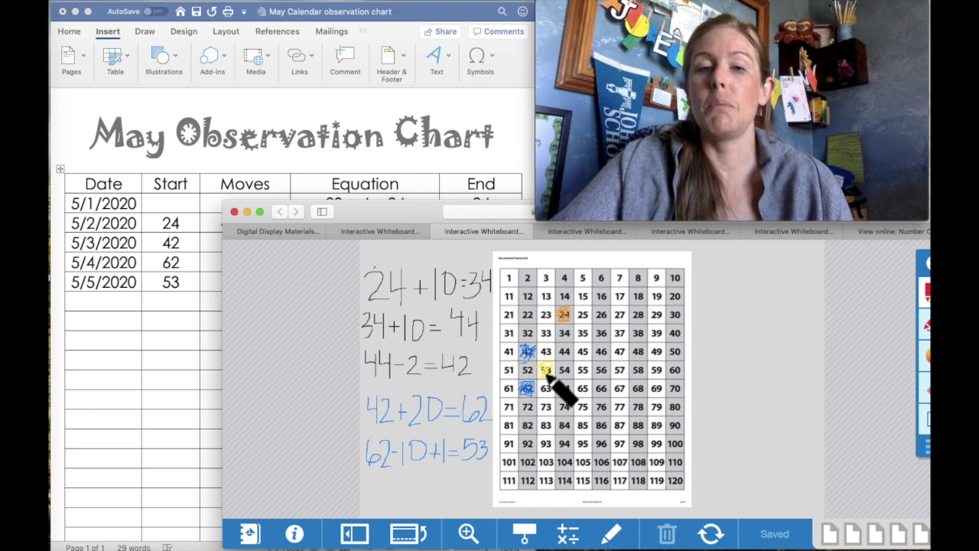
mouse_move(612, 374)
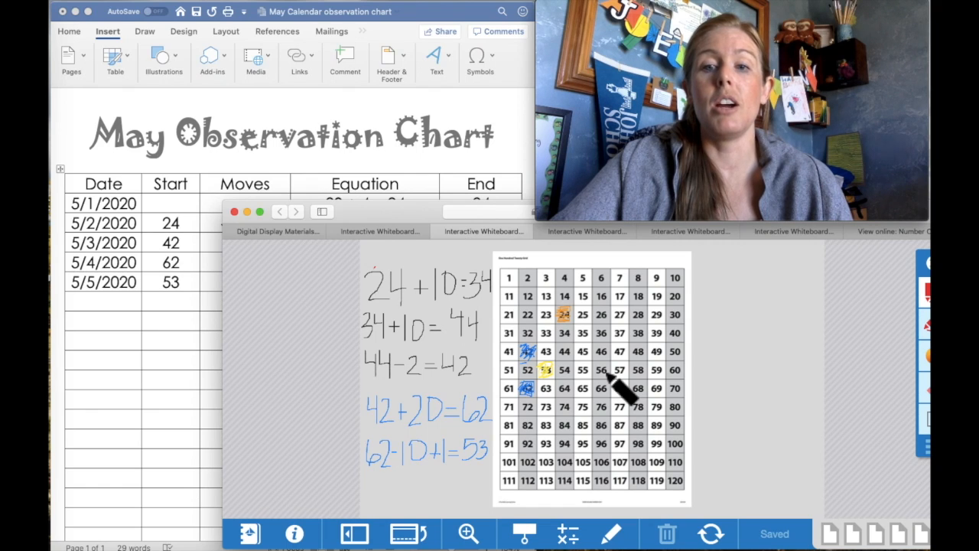
mouse_move(734, 299)
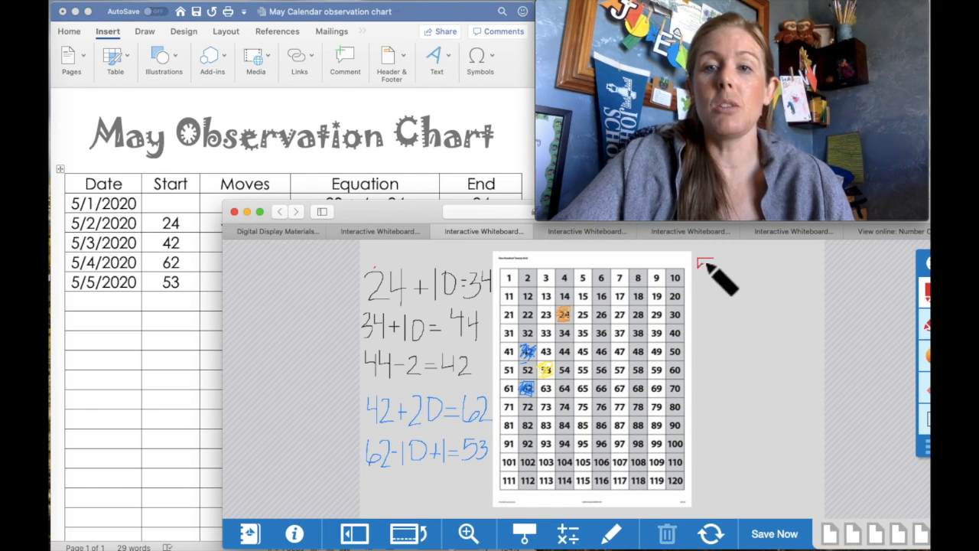
- Handwrite 53 + 3 = 56 in red pen to the right of the hundreds chart
drag(701, 263, 715, 279)
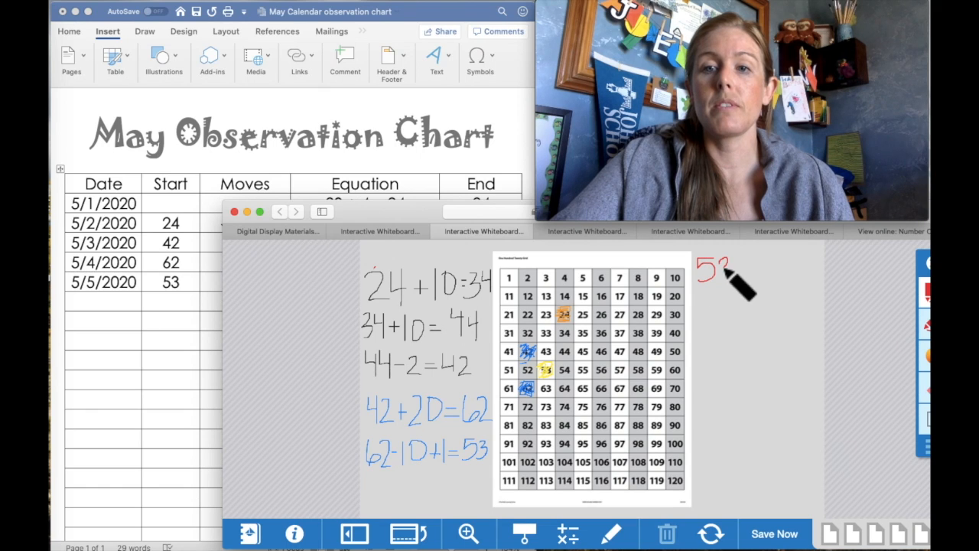
drag(722, 278, 737, 272)
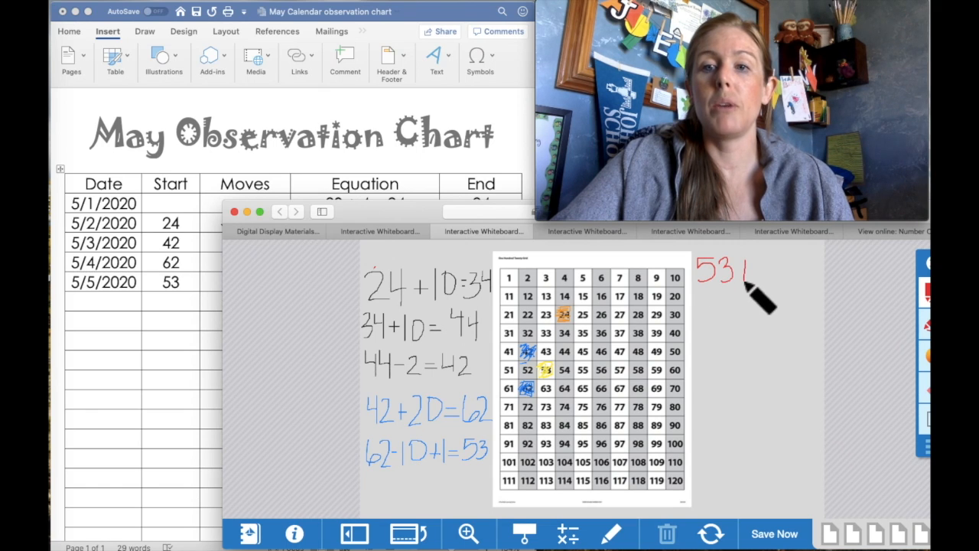
drag(746, 275, 757, 283)
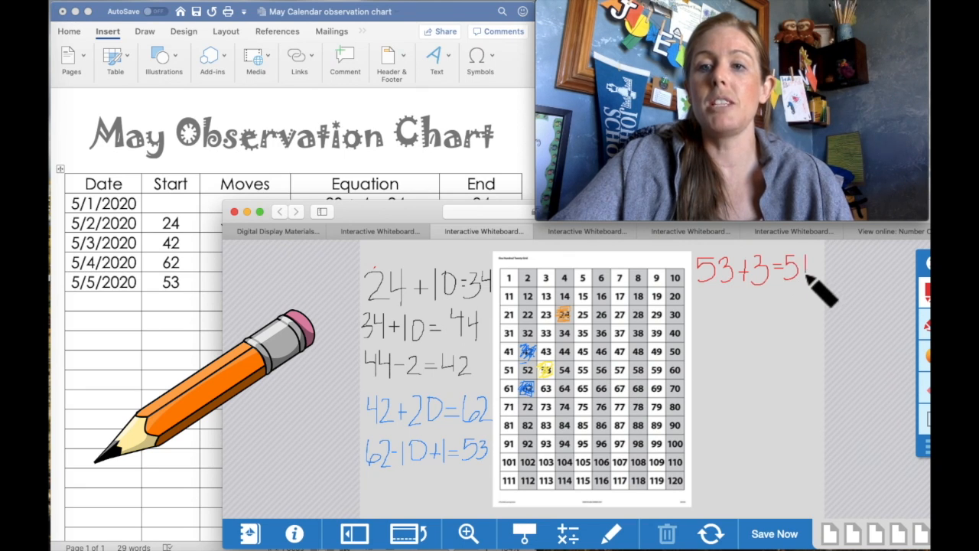
text(6)
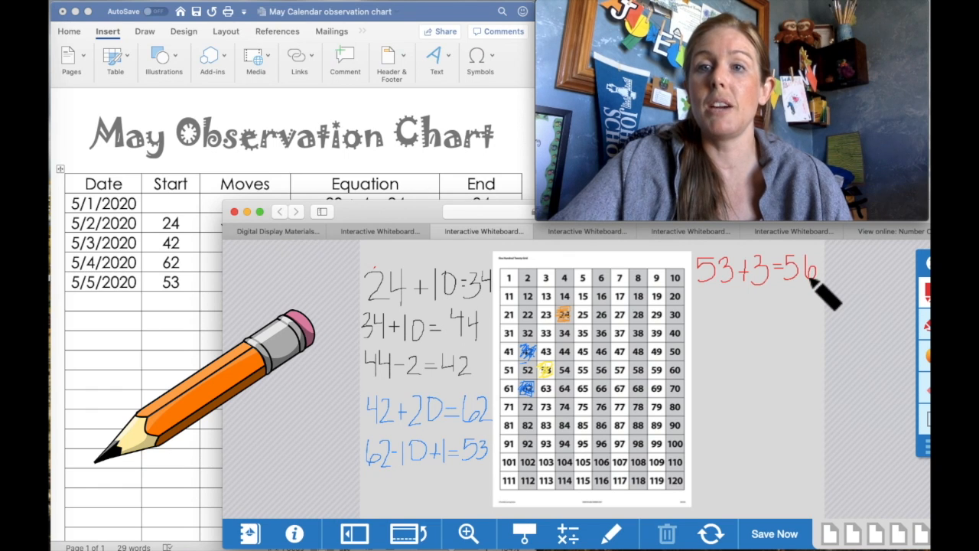
mouse_move(436, 260)
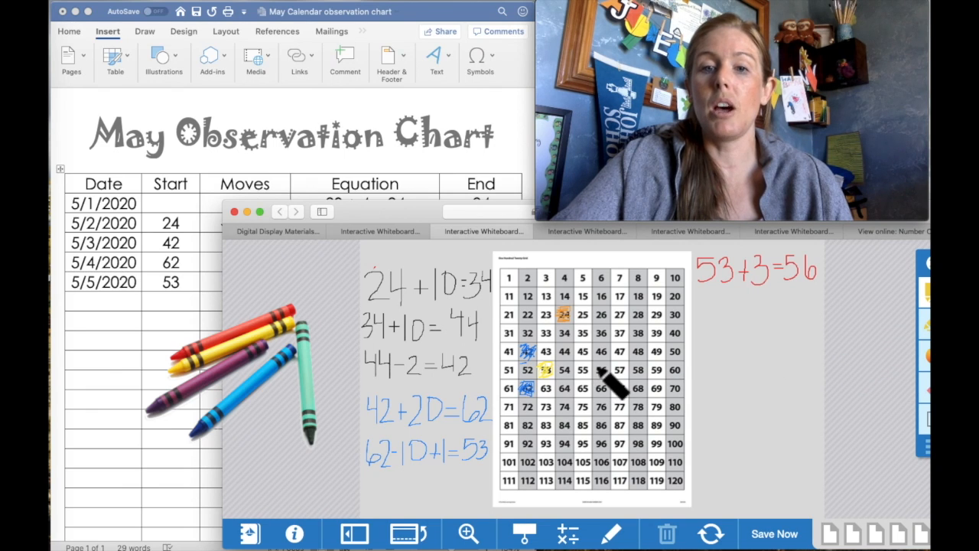
mouse_move(609, 385)
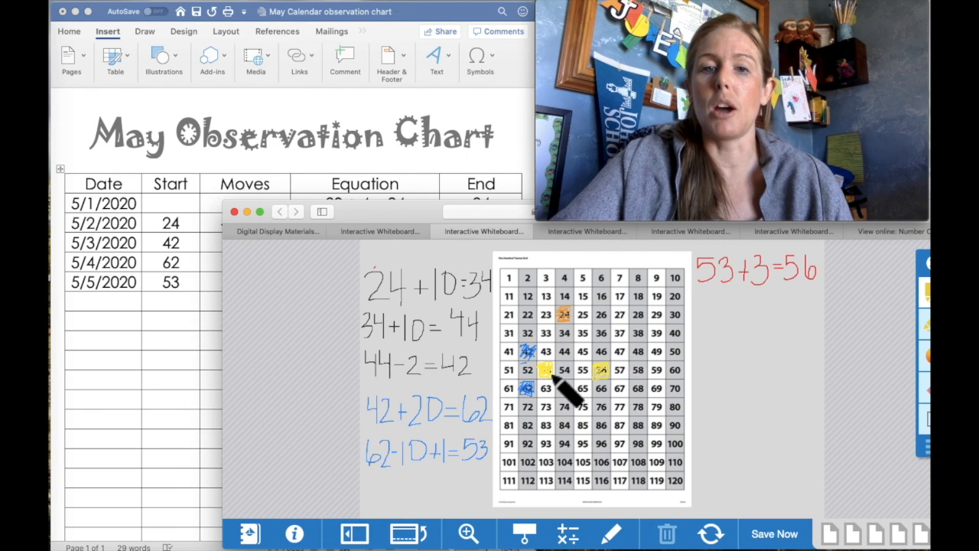
mouse_move(199, 364)
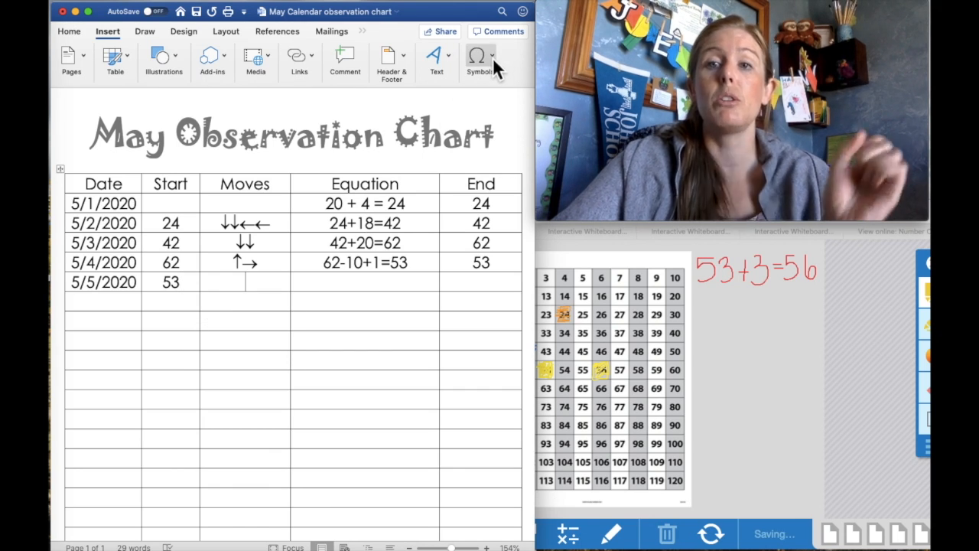
- Insert right-arrow symbols into the Moves cell of the 5/5/2020 row via the Symbol gallery
click(480, 59)
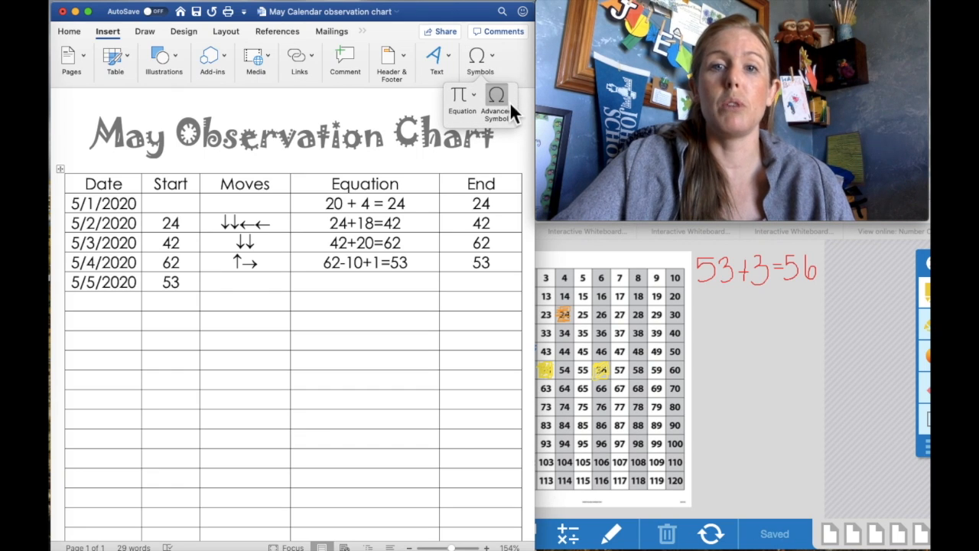
click(495, 99)
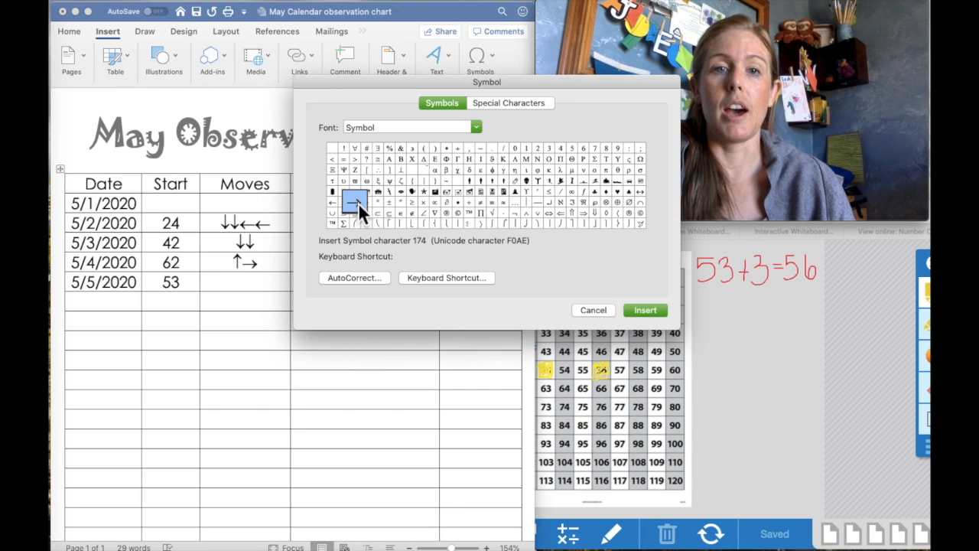
click(646, 309)
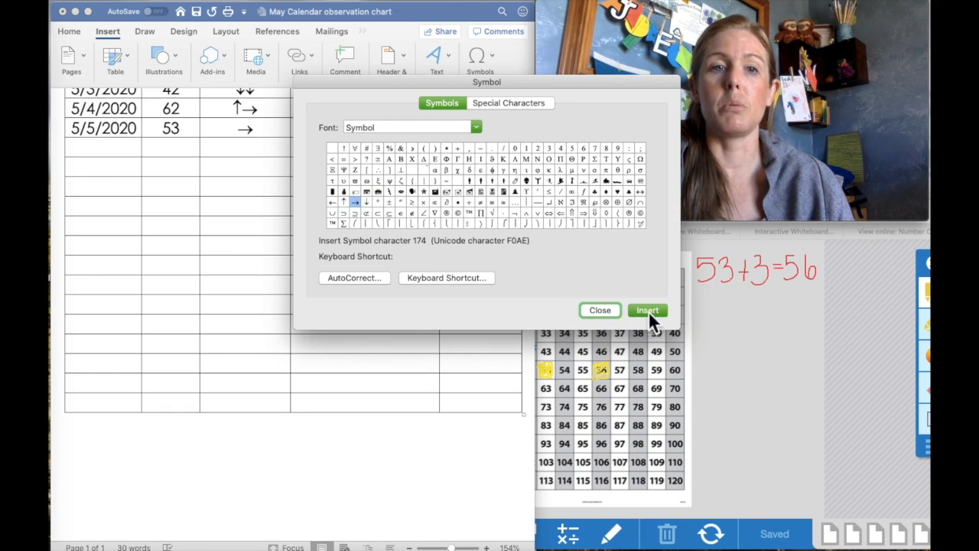
click(647, 309)
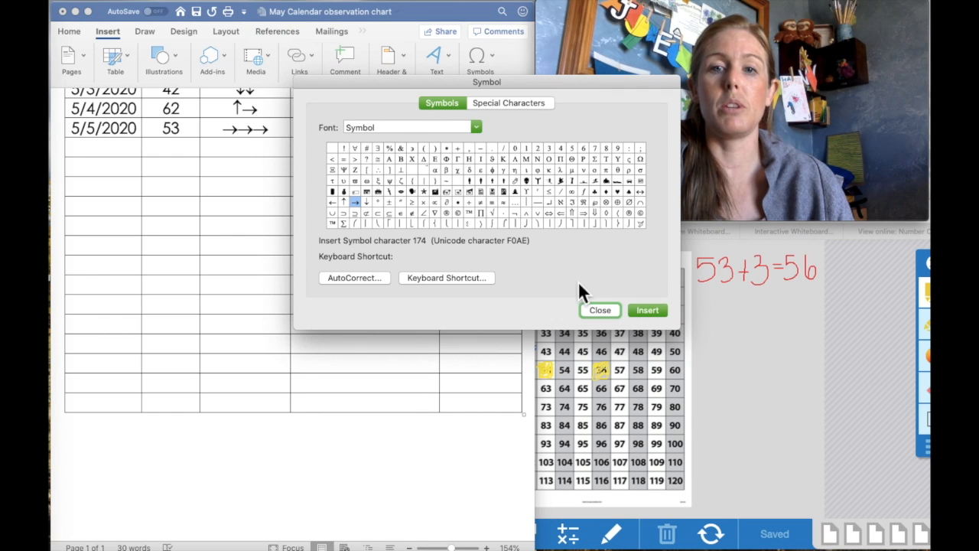
click(599, 309)
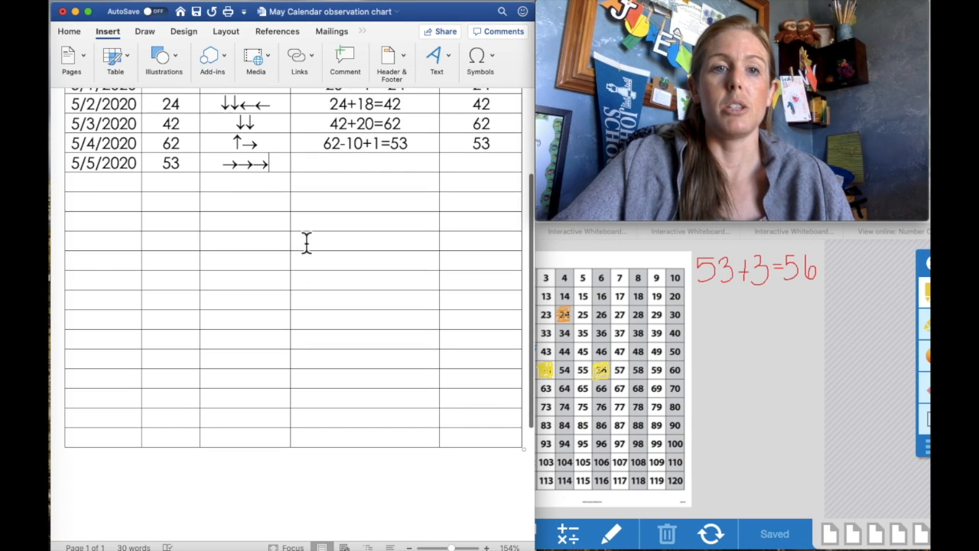
mouse_move(282, 182)
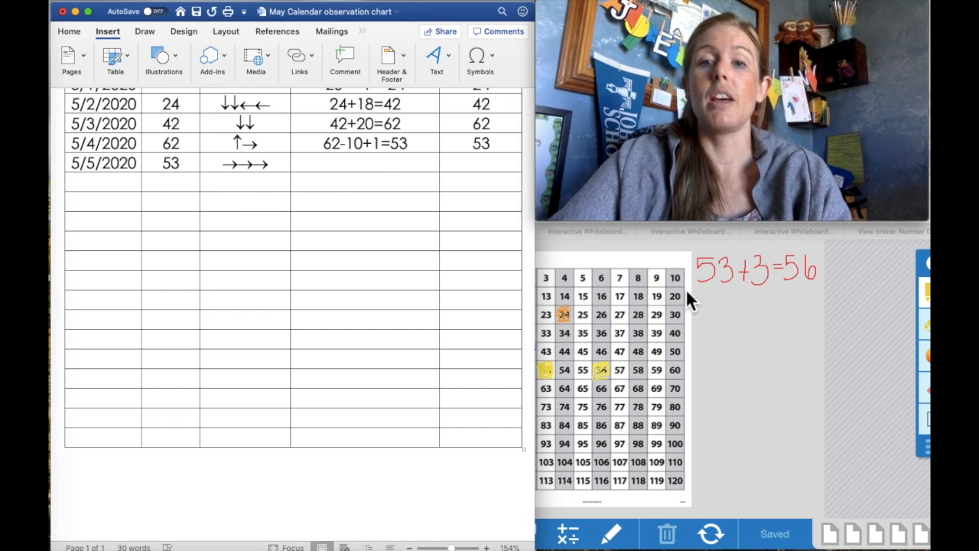
- Fill the 5/5/2020 row with the equation 53 + 3 = 56 and the final answer 56
text(53)
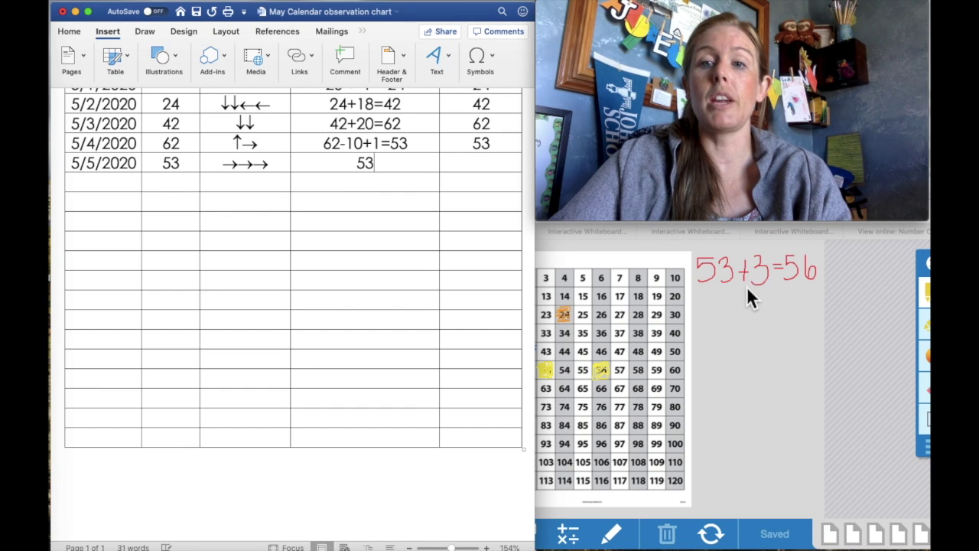
text(+)
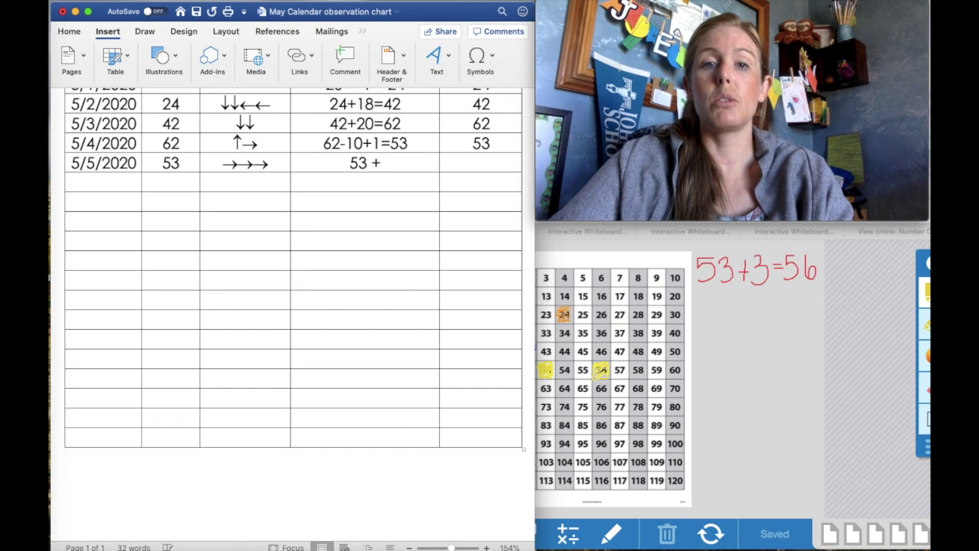
text(3 =)
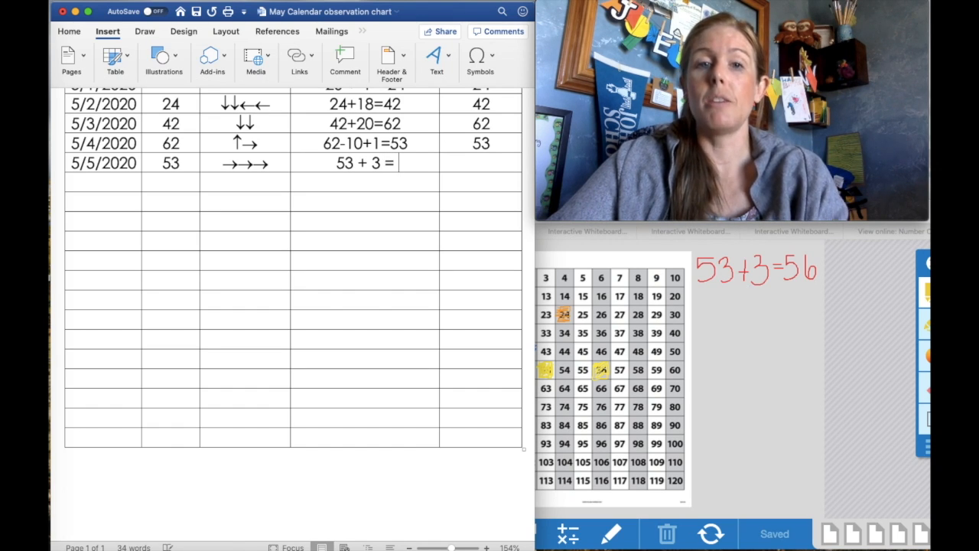
text(56)
click(480, 162)
text(5)
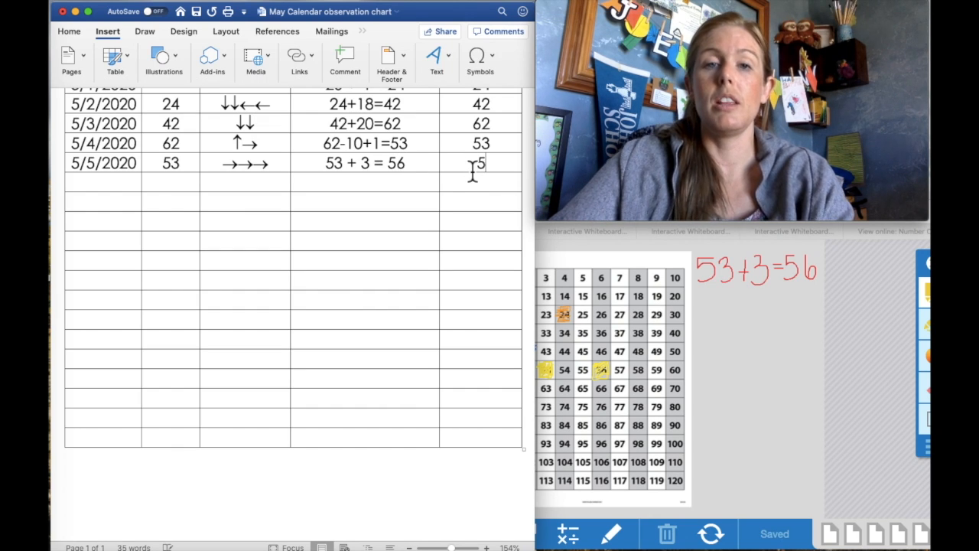
text(6)
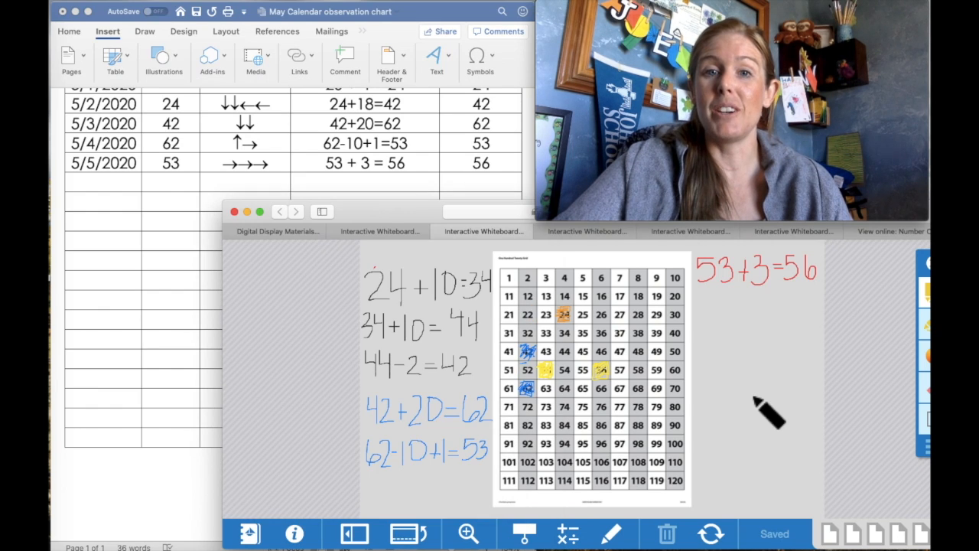
mouse_move(619, 398)
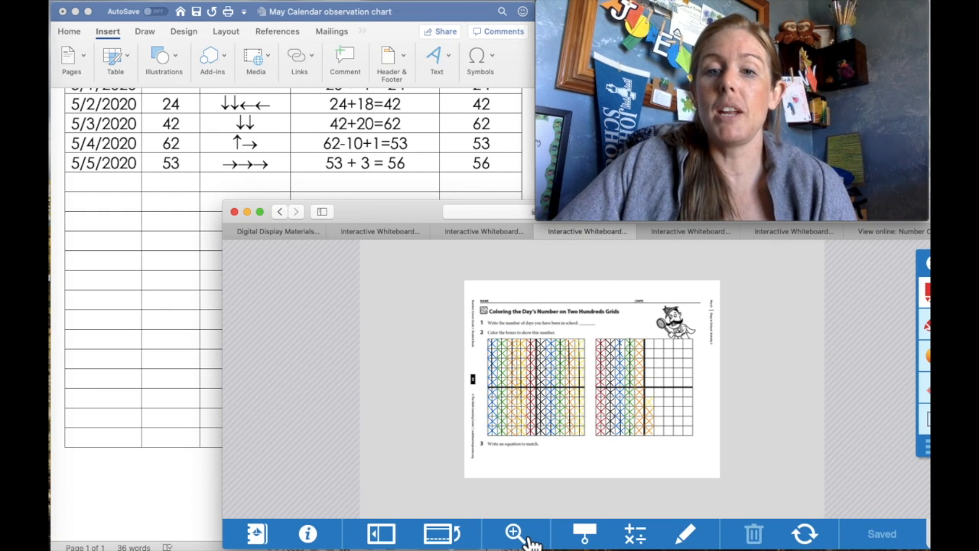
- Zoom in on the two hundreds grids and count the crossed squares up to 155
click(513, 533)
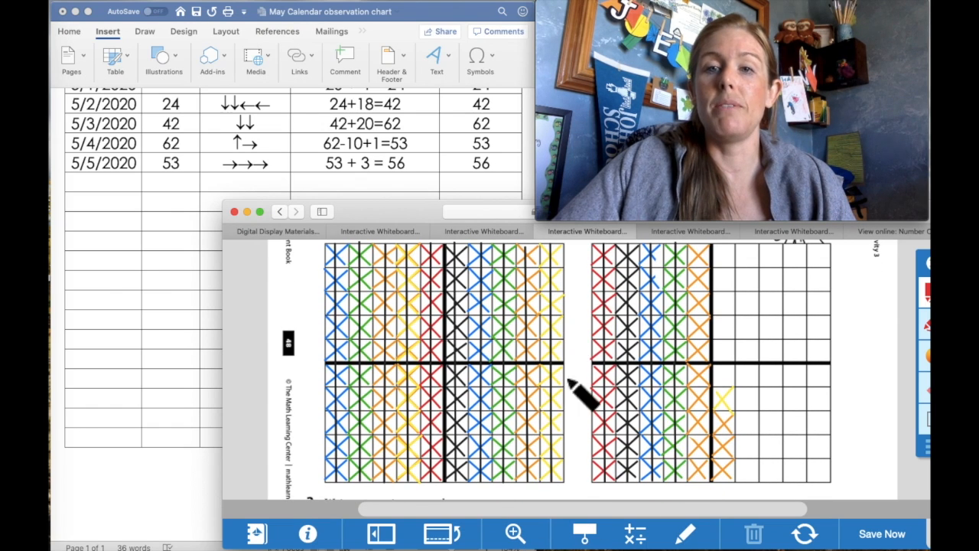
mouse_move(443, 444)
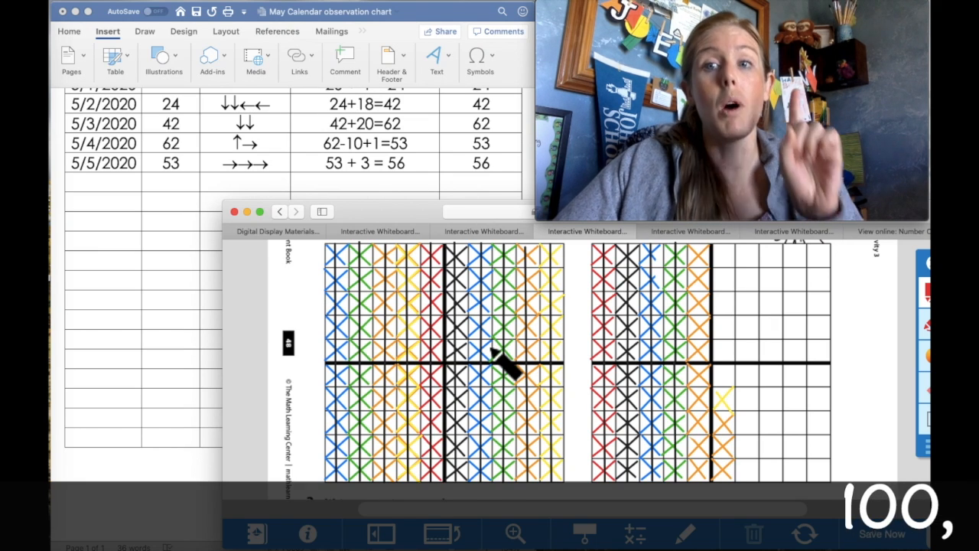
mouse_move(654, 398)
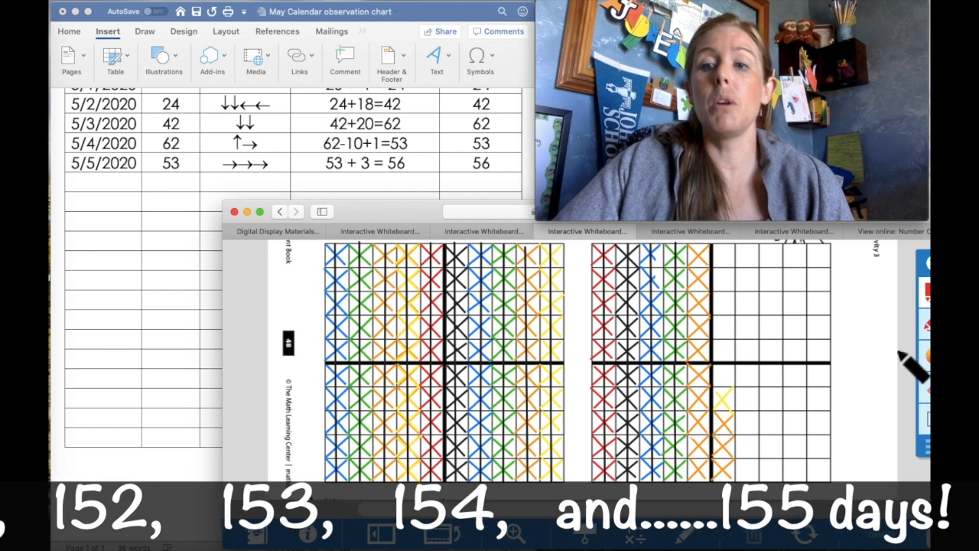
click(921, 367)
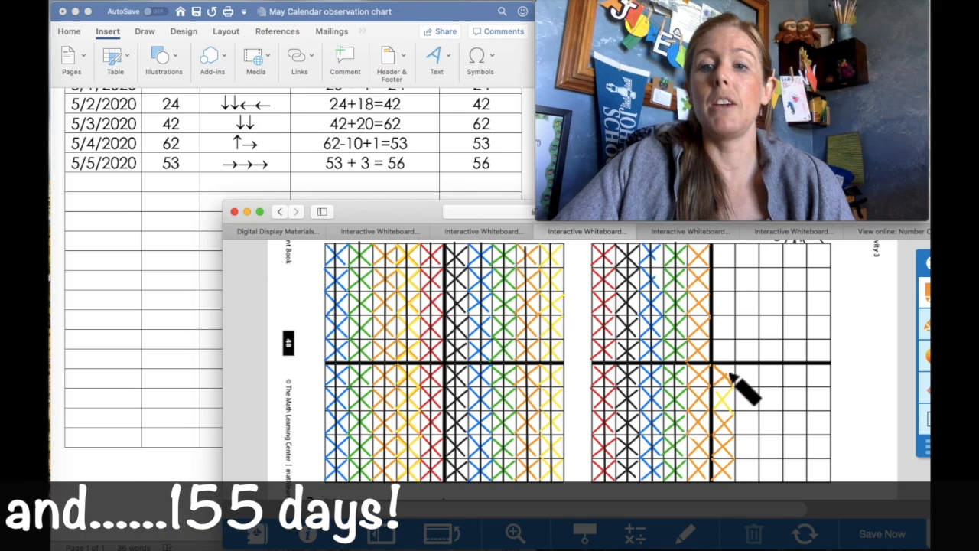
mouse_move(787, 429)
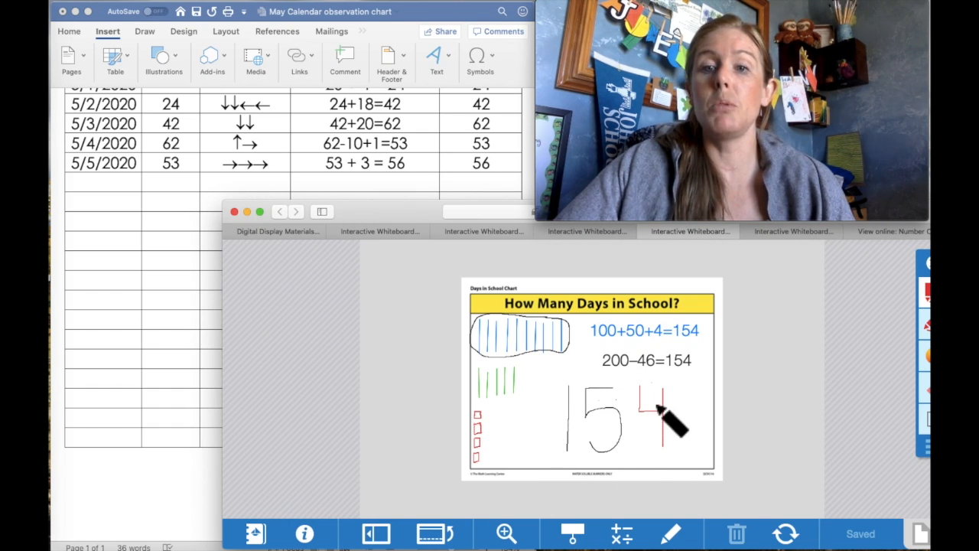
mouse_move(860, 410)
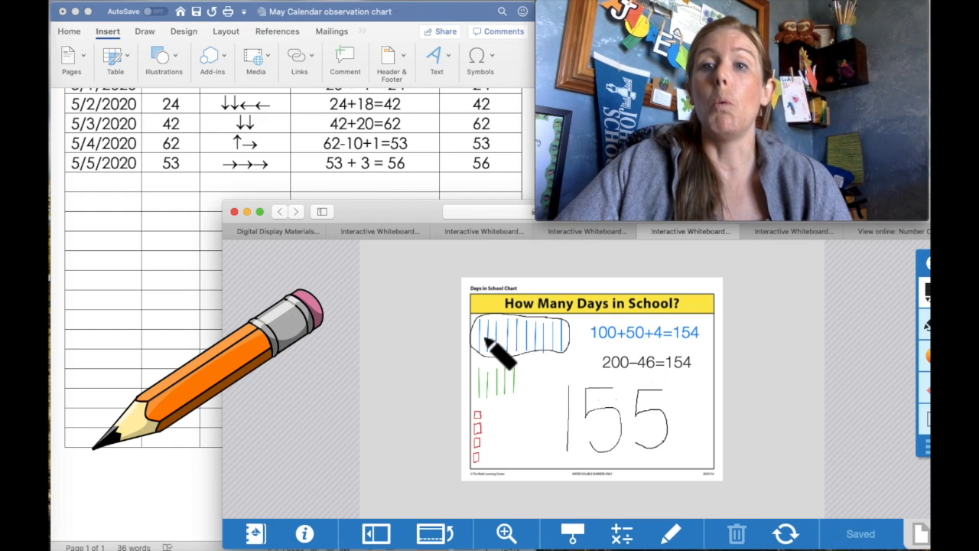
mouse_move(550, 352)
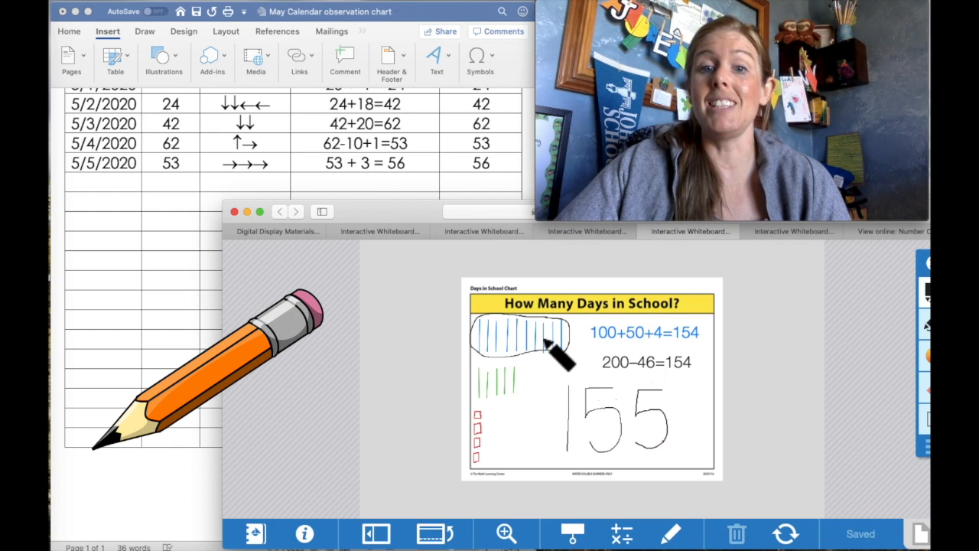
mouse_move(532, 398)
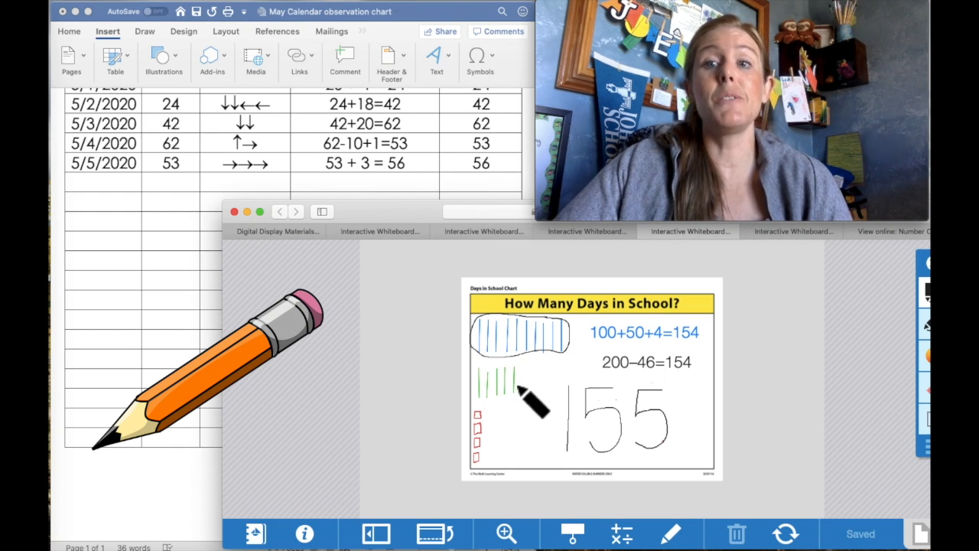
mouse_move(490, 474)
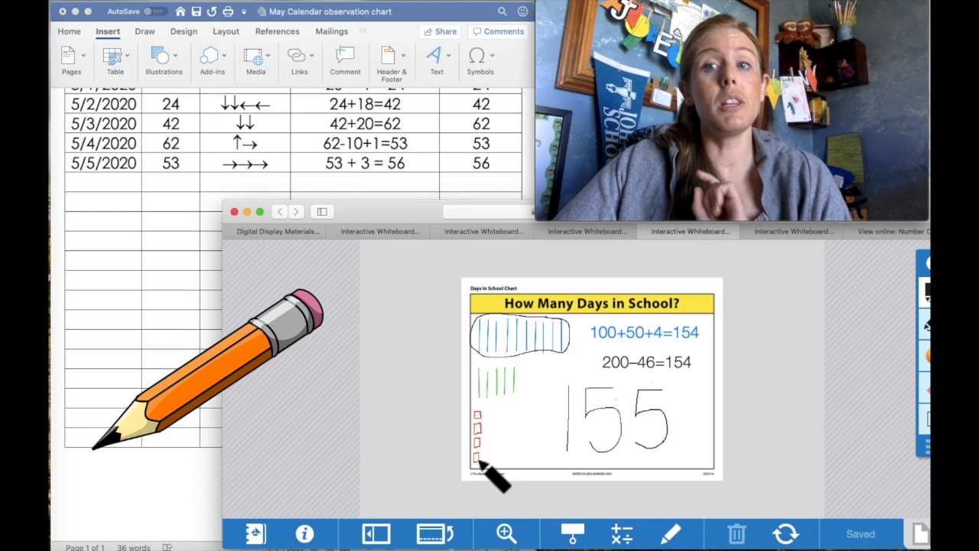
- Switch pen tools to replace the 4 with a 5, making the day count 155
click(670, 532)
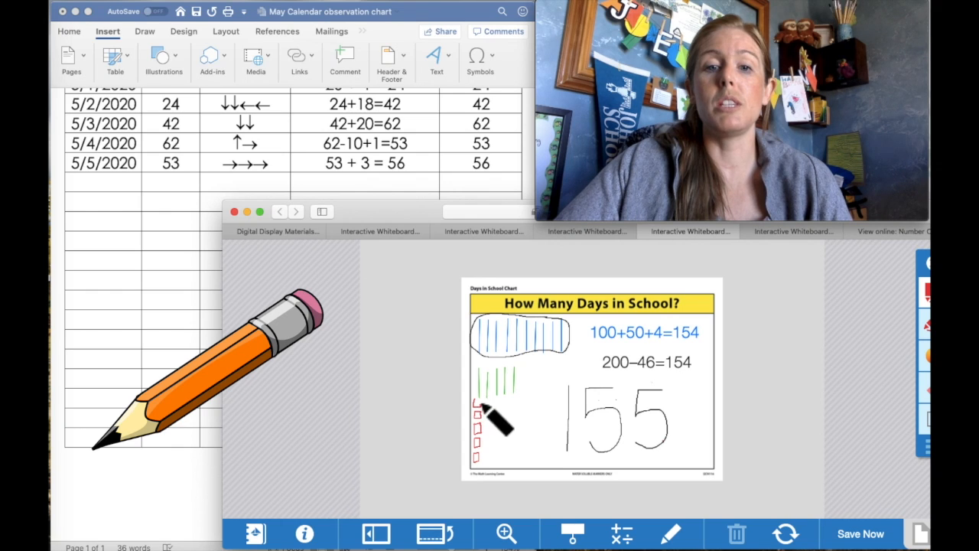
mouse_move(538, 355)
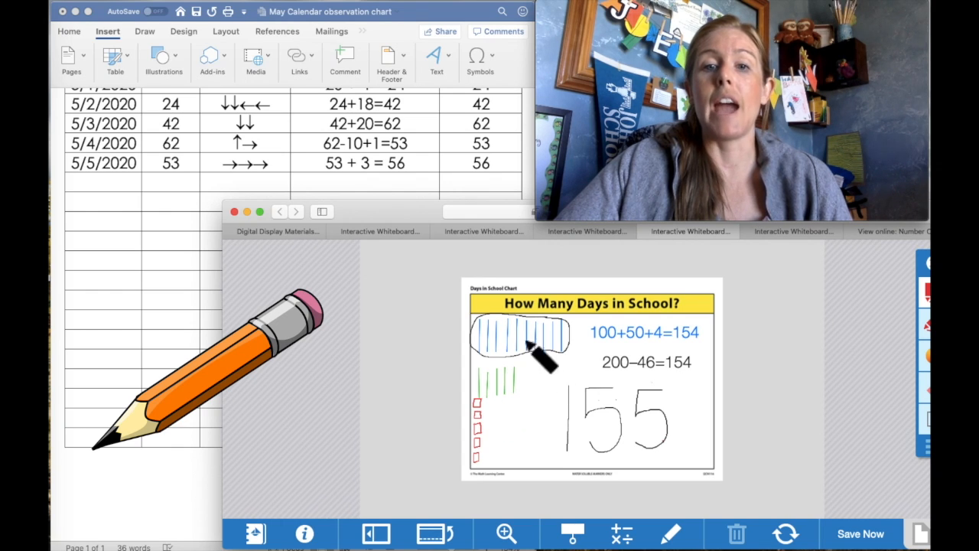
mouse_move(504, 395)
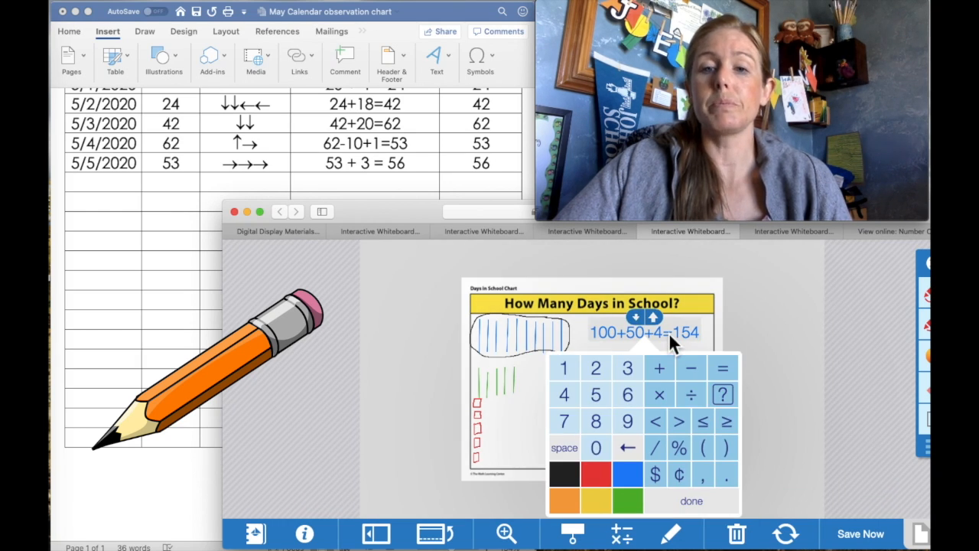
mouse_move(619, 354)
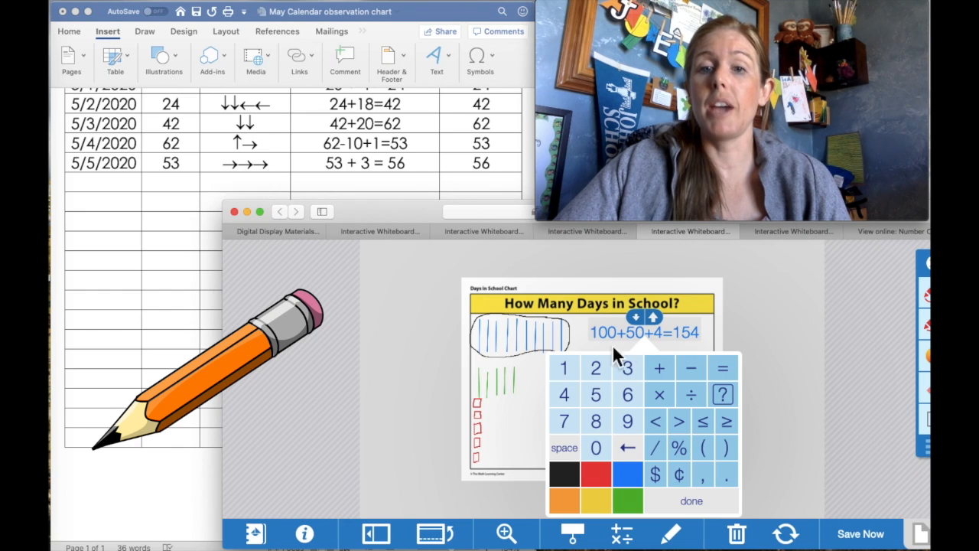
mouse_move(538, 352)
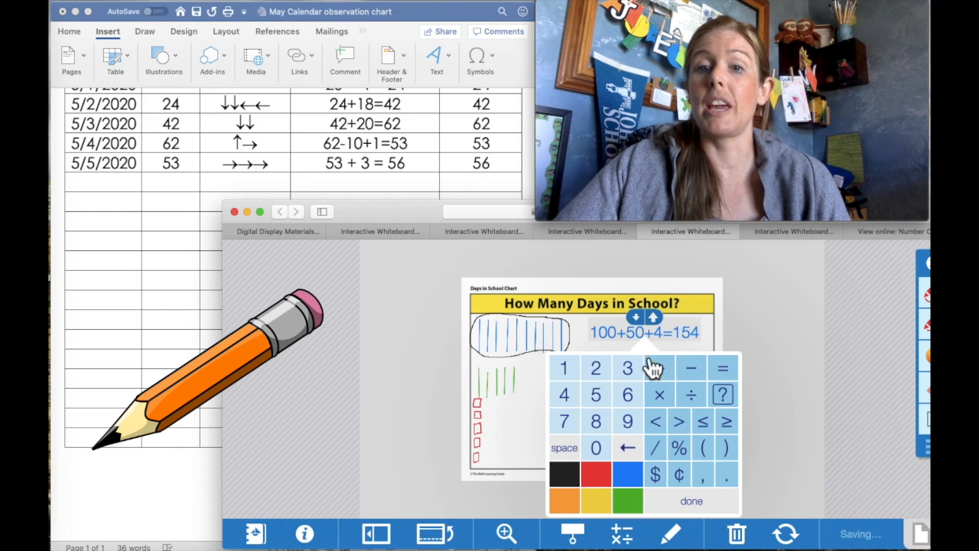
mouse_move(615, 354)
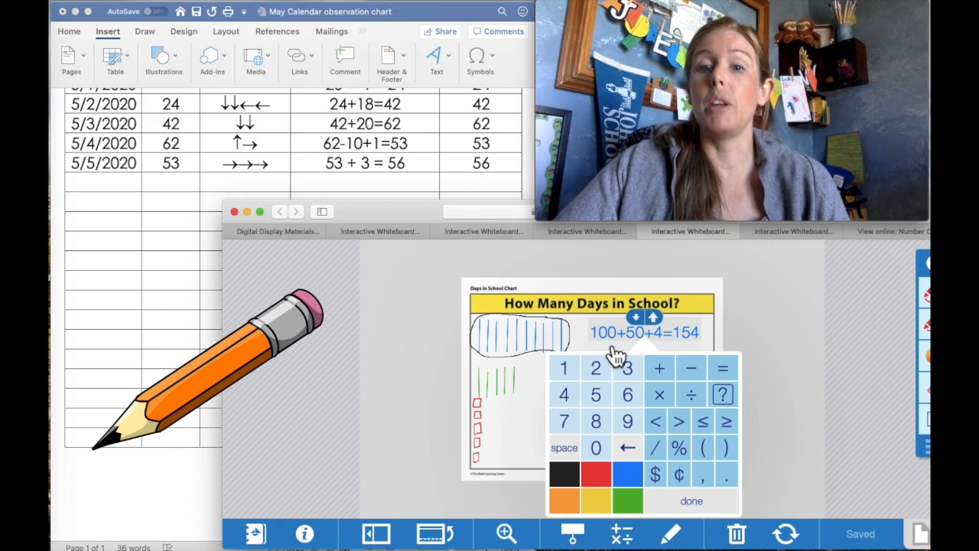
mouse_move(670, 355)
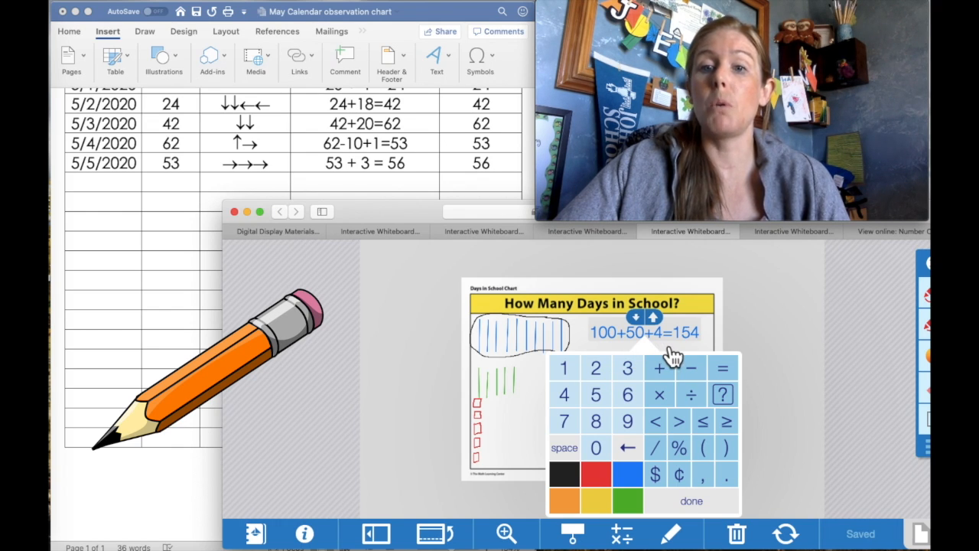
mouse_move(692, 351)
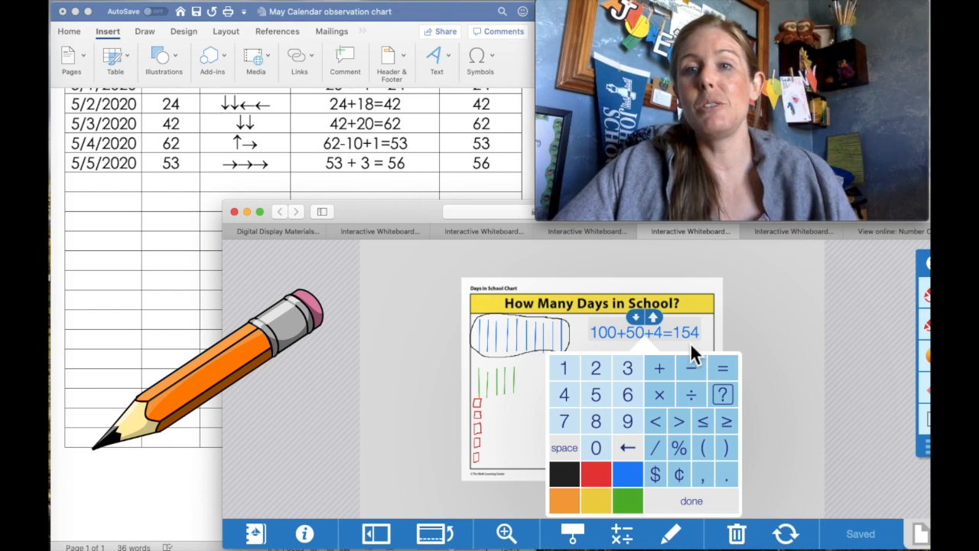
mouse_move(676, 349)
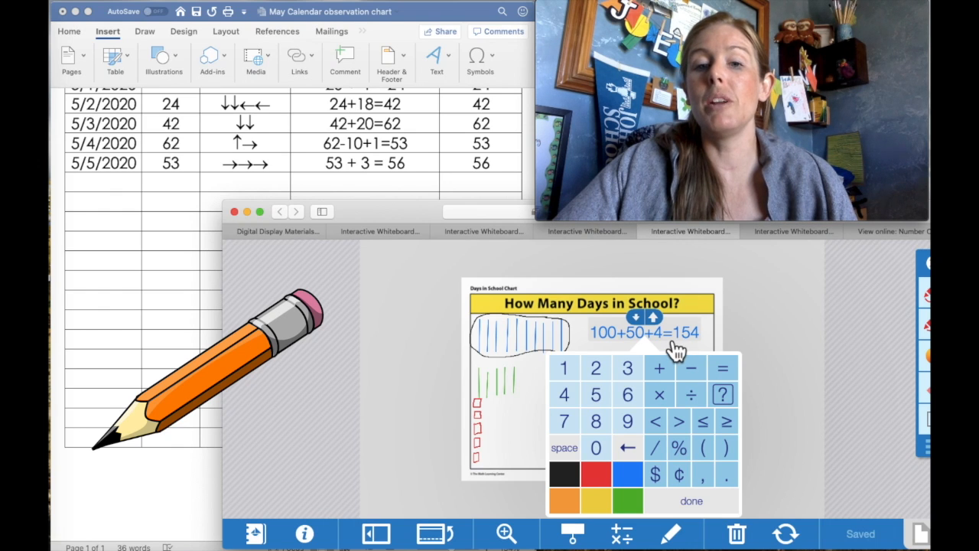
mouse_move(486, 451)
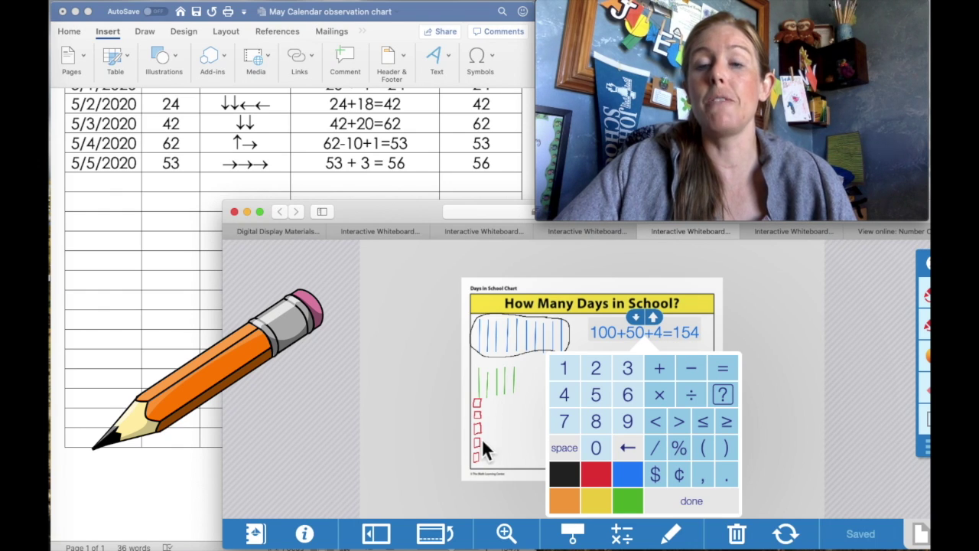
- Key in 100+50+5=155 on the math text keypad and commit it to the chart
click(627, 447)
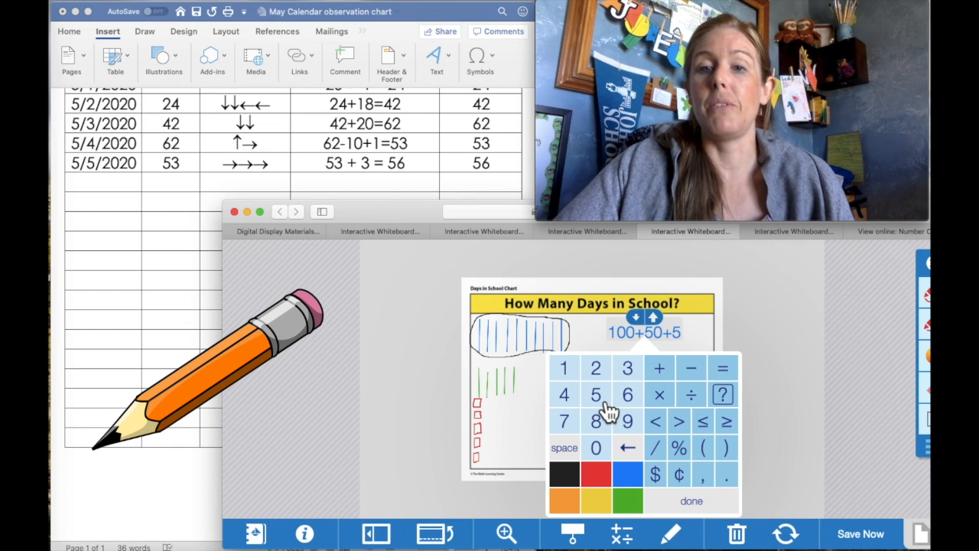
click(722, 367)
text(=155)
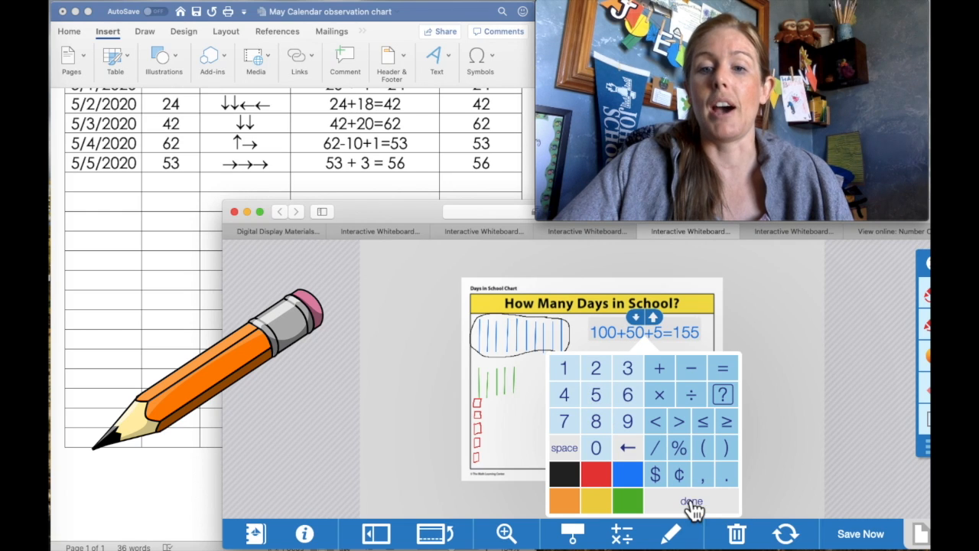
click(689, 502)
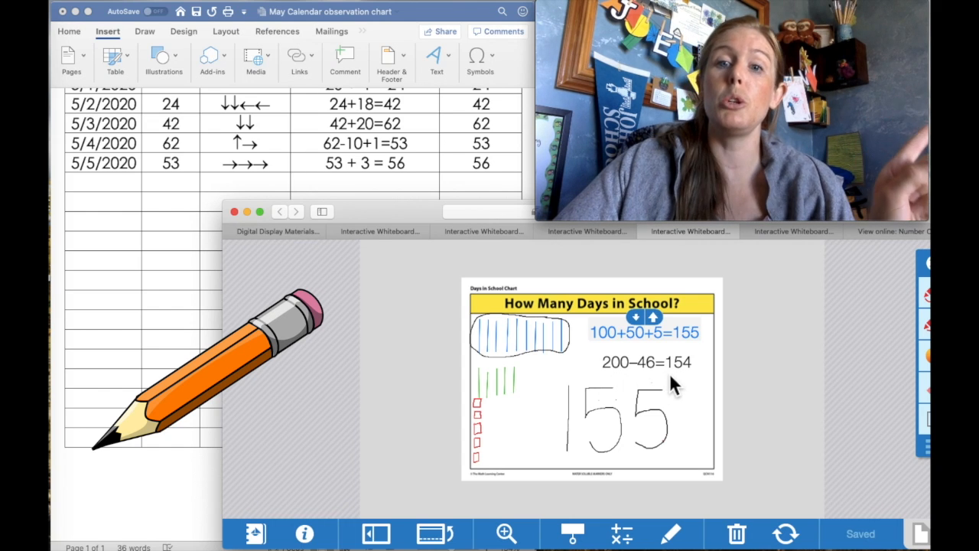
mouse_move(635, 267)
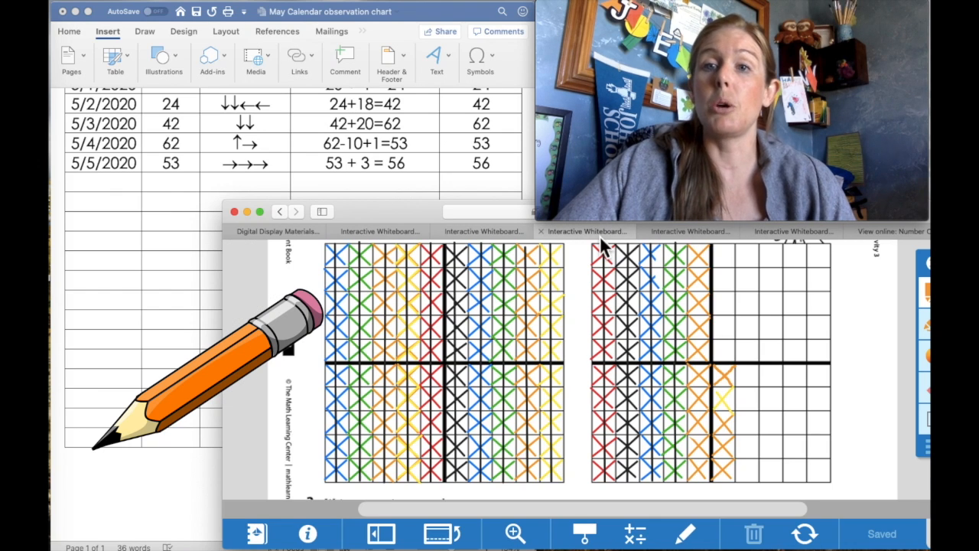
mouse_move(765, 431)
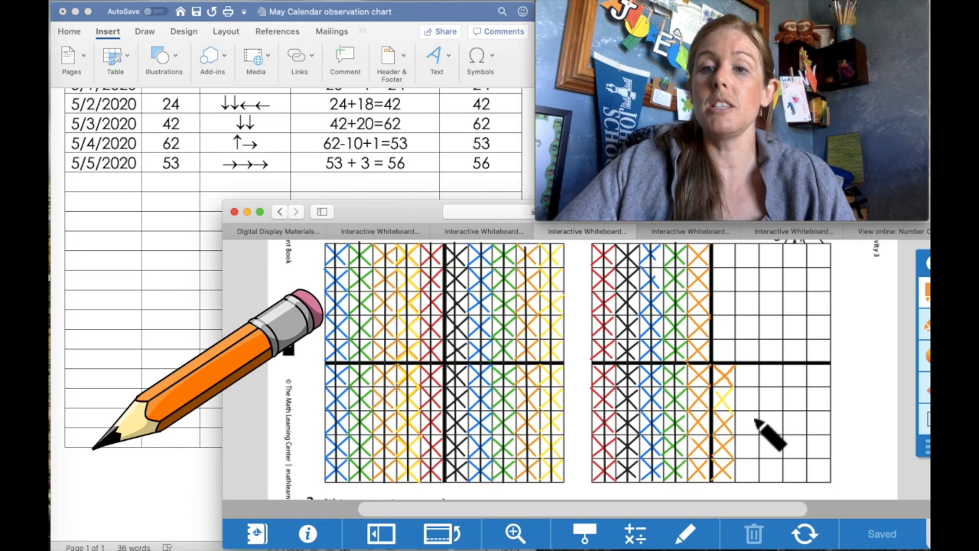
mouse_move(780, 336)
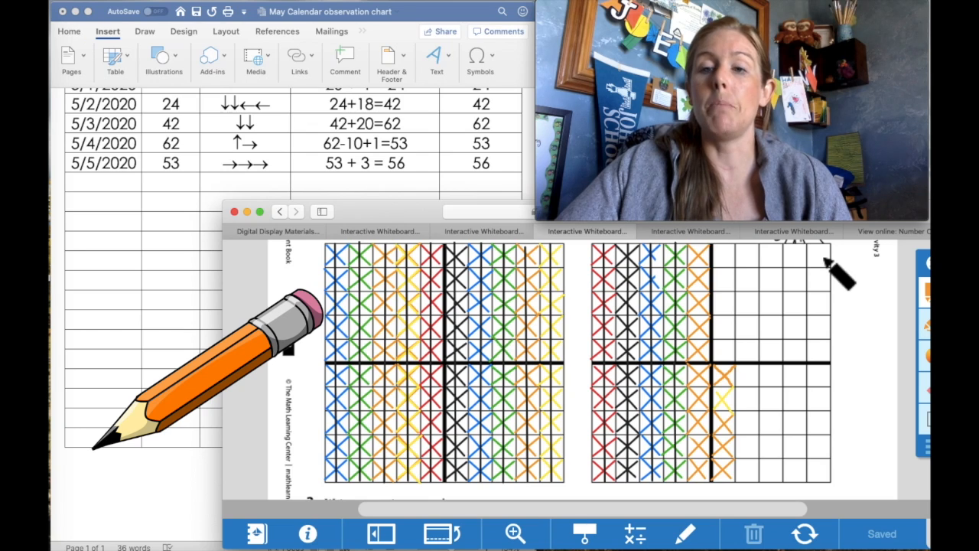
mouse_move(818, 260)
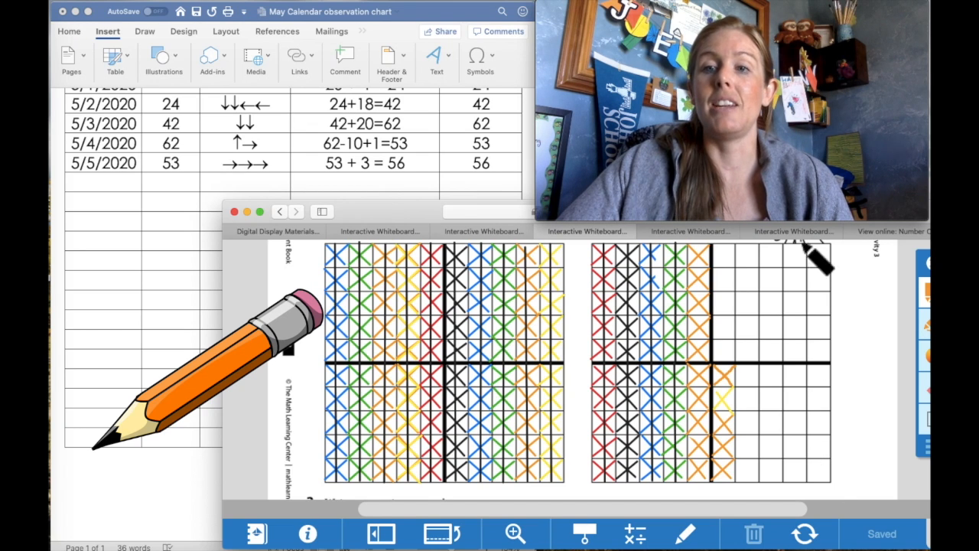
mouse_move(783, 294)
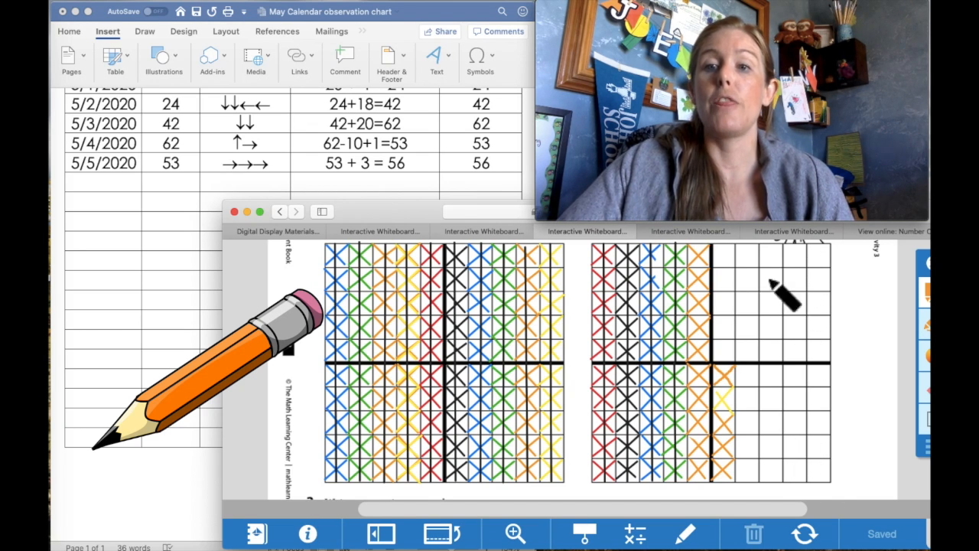
mouse_move(761, 451)
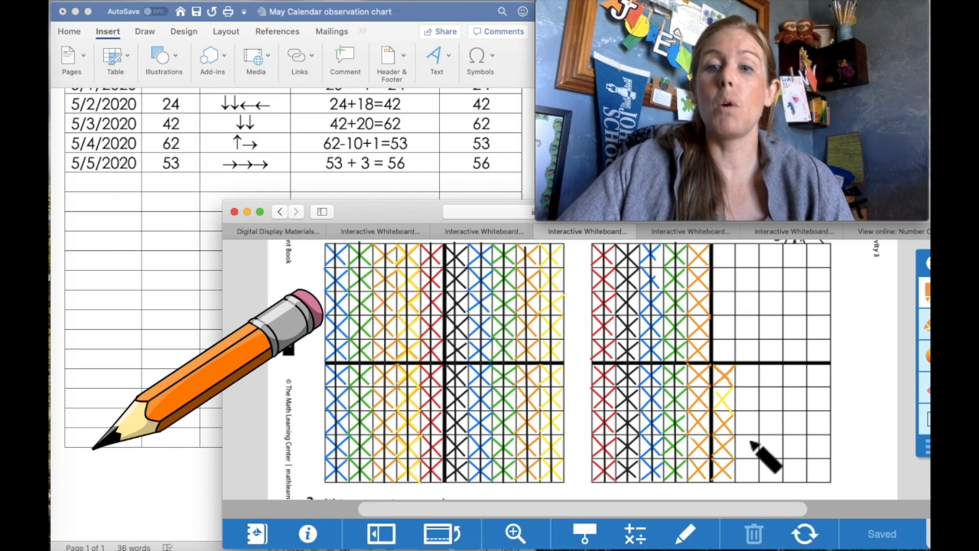
mouse_move(731, 379)
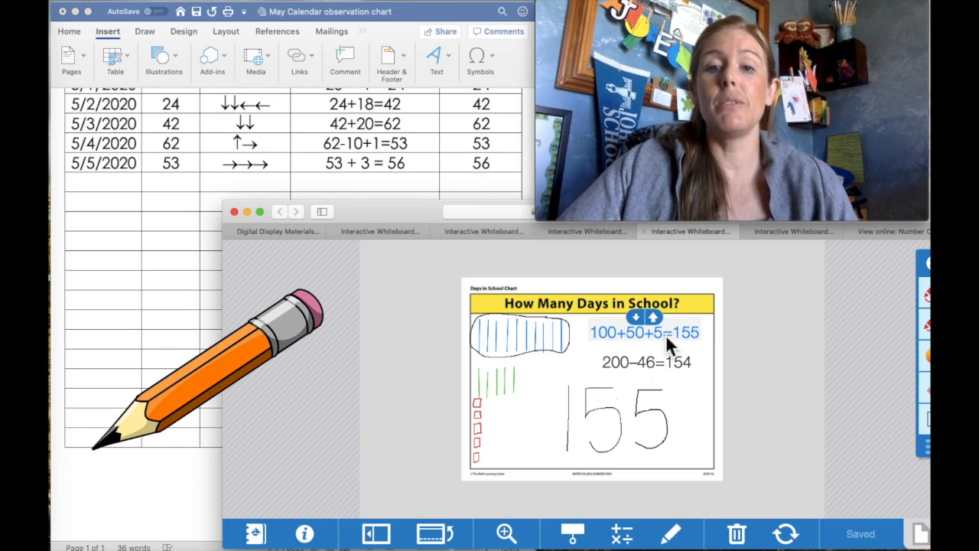
- Edit the 200−46=154 text so it reads 200−45=155
click(644, 332)
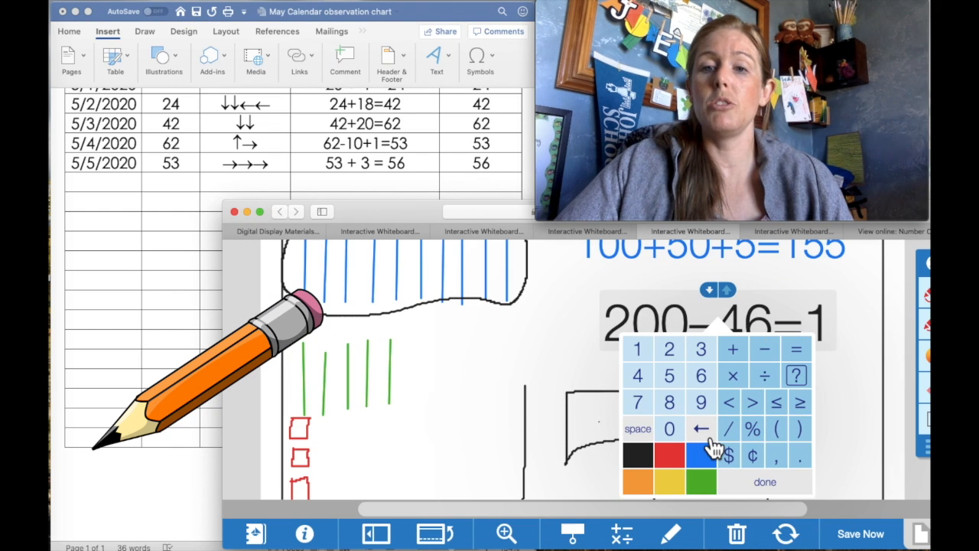
mouse_move(853, 329)
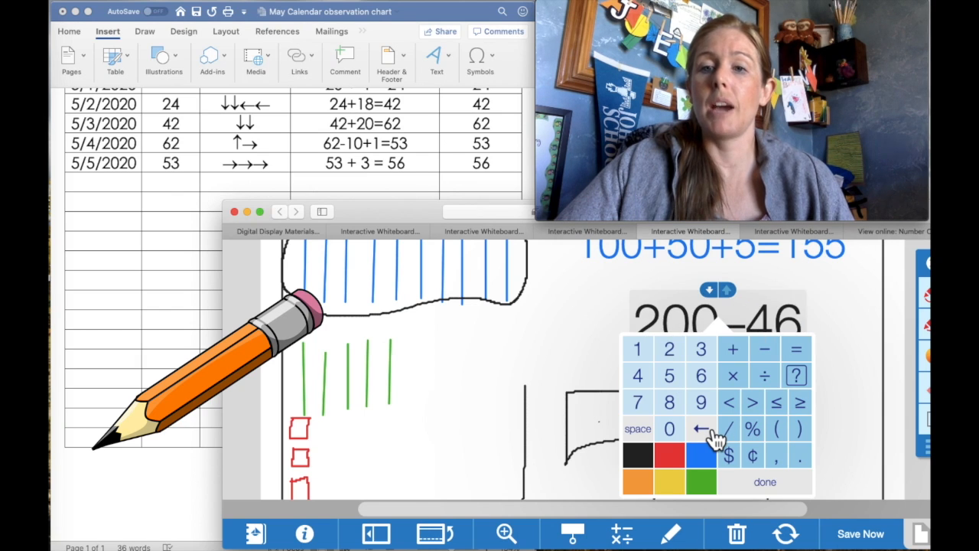
click(669, 375)
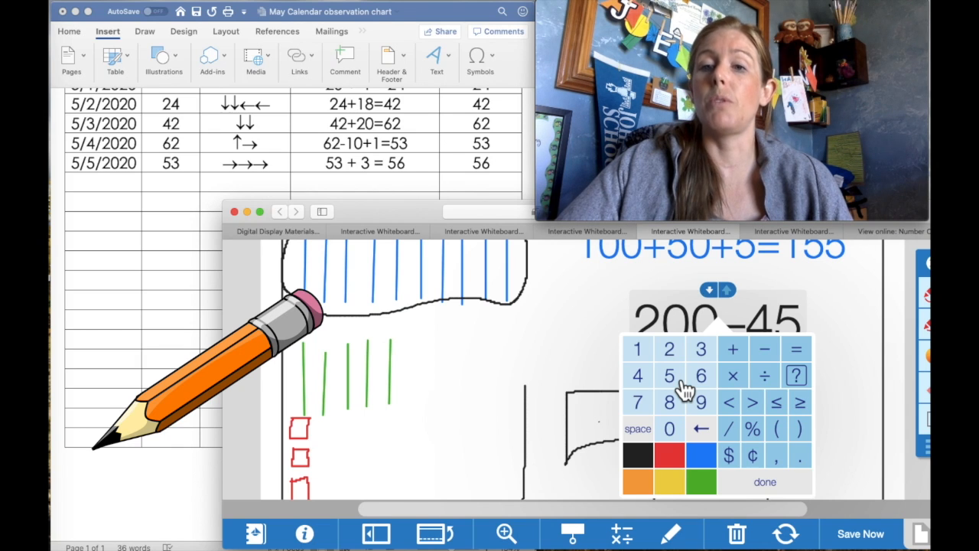
click(795, 348)
text(=155)
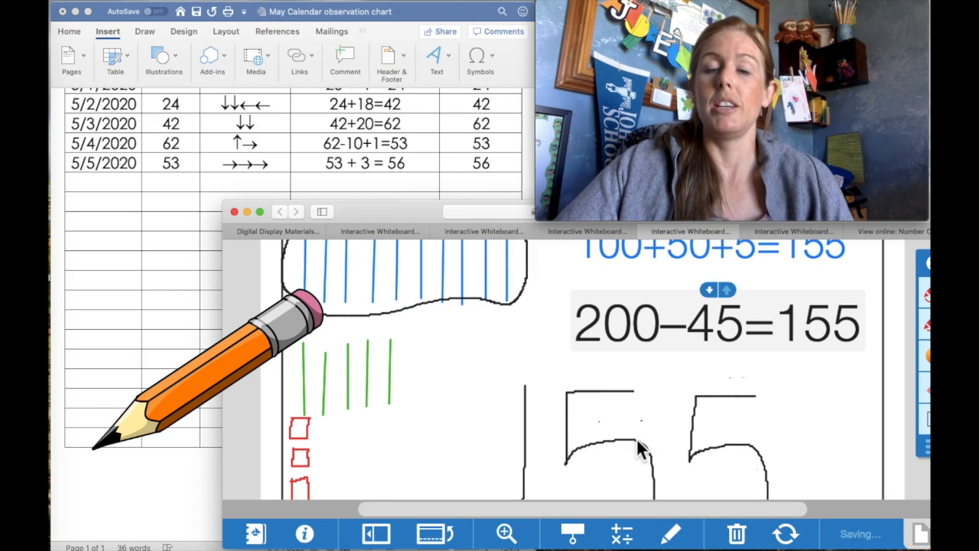
- Zoom back out to the whole Days in School chart and save it
click(504, 532)
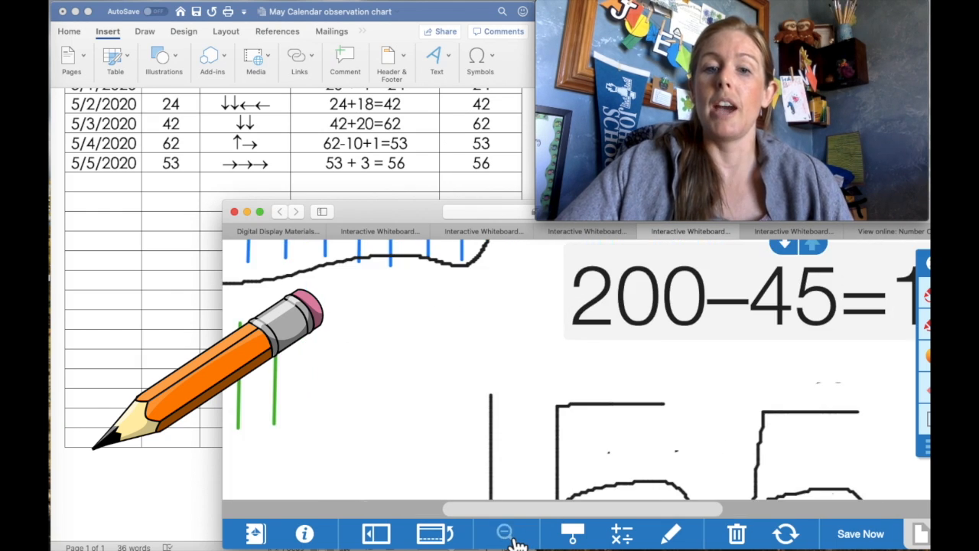
click(505, 533)
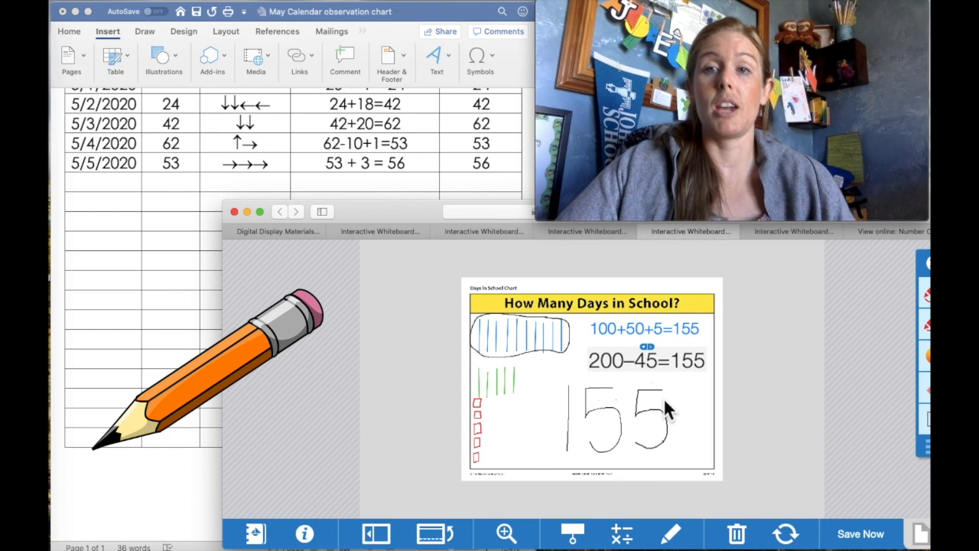
mouse_move(626, 453)
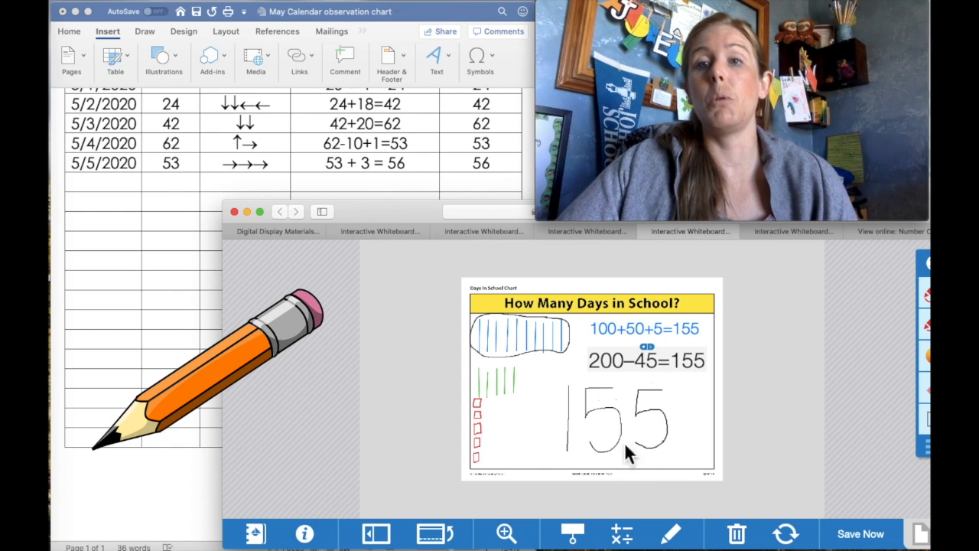
mouse_move(650, 426)
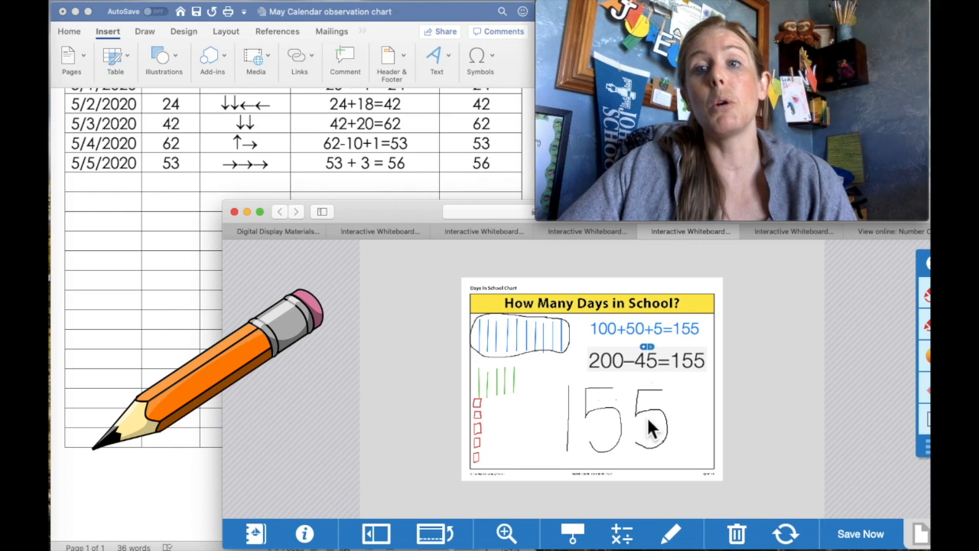
click(859, 533)
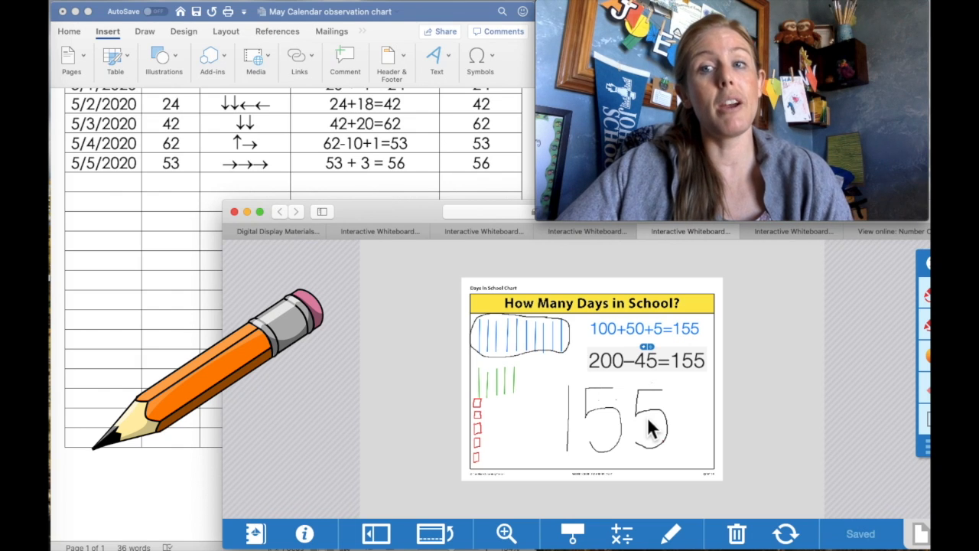
mouse_move(738, 438)
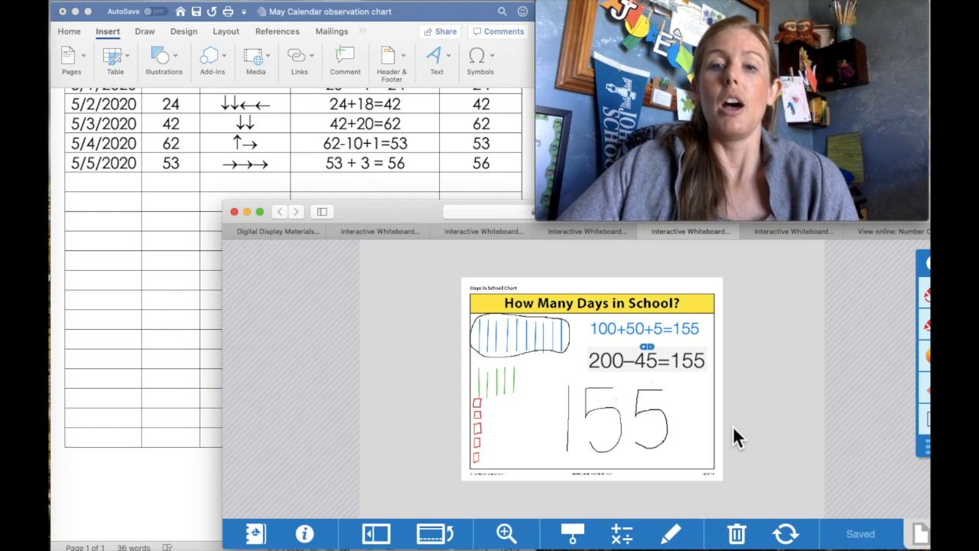
- Place a second quarter onto the Quarter page's coin collection grid
click(793, 231)
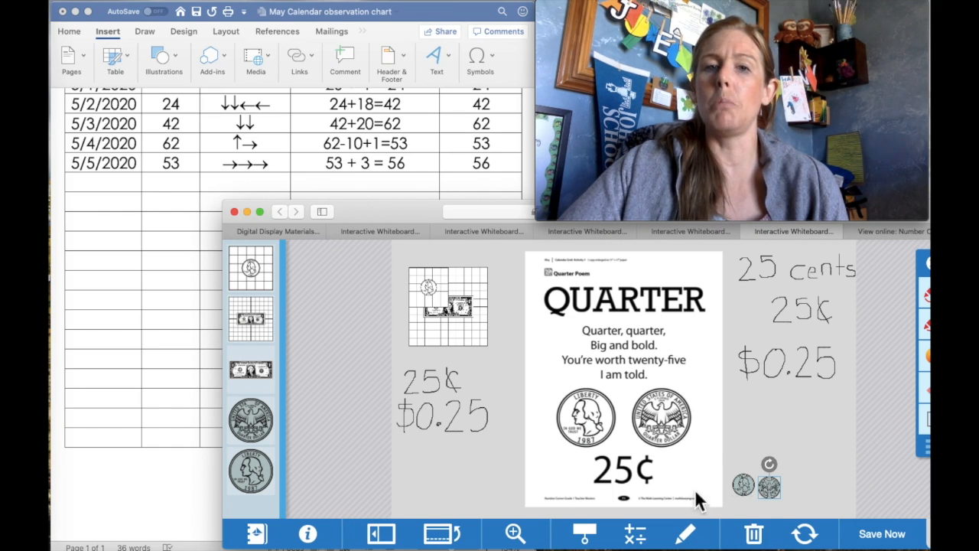
mouse_move(792, 496)
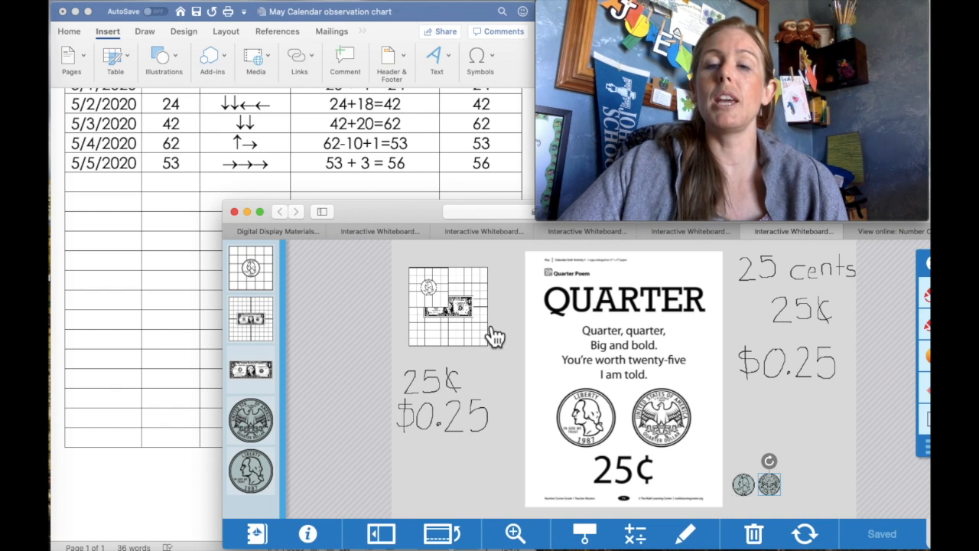
mouse_move(478, 339)
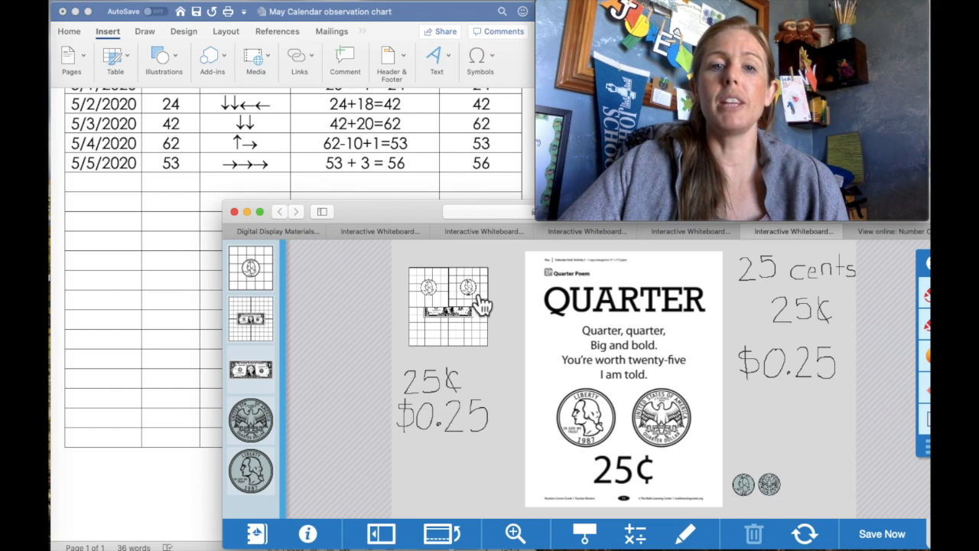
click(881, 532)
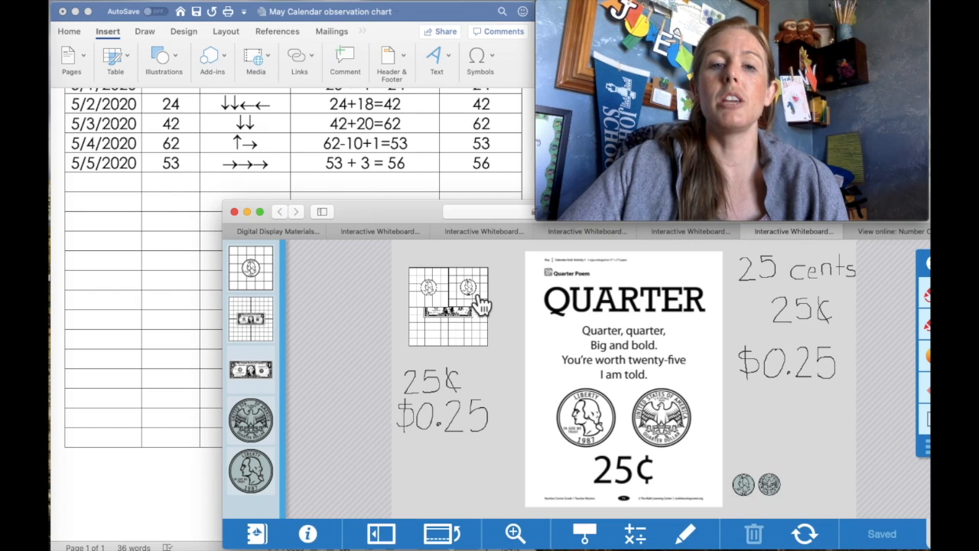
mouse_move(428, 294)
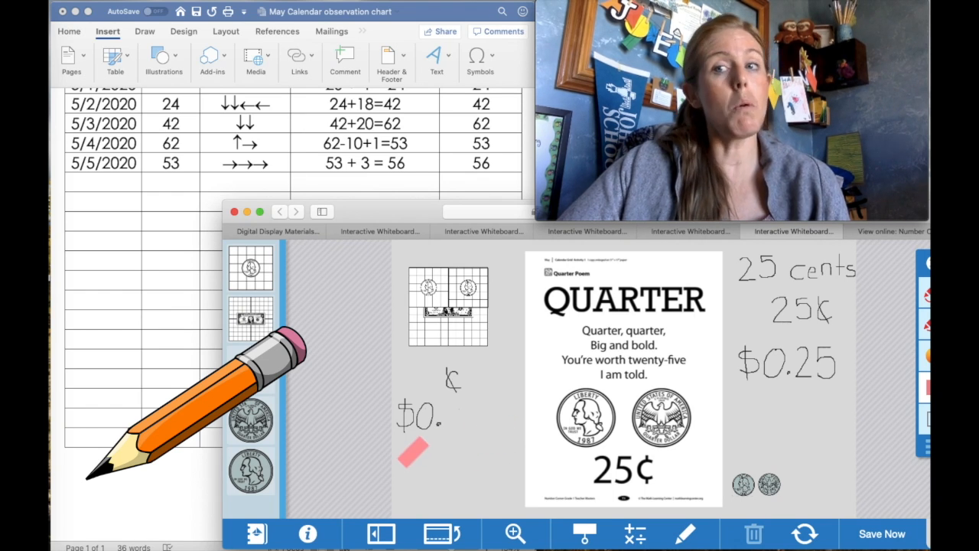
- Erase 25¢ and $0.25 beside the grid and handwrite 50¢ and $0.50 instead
click(686, 532)
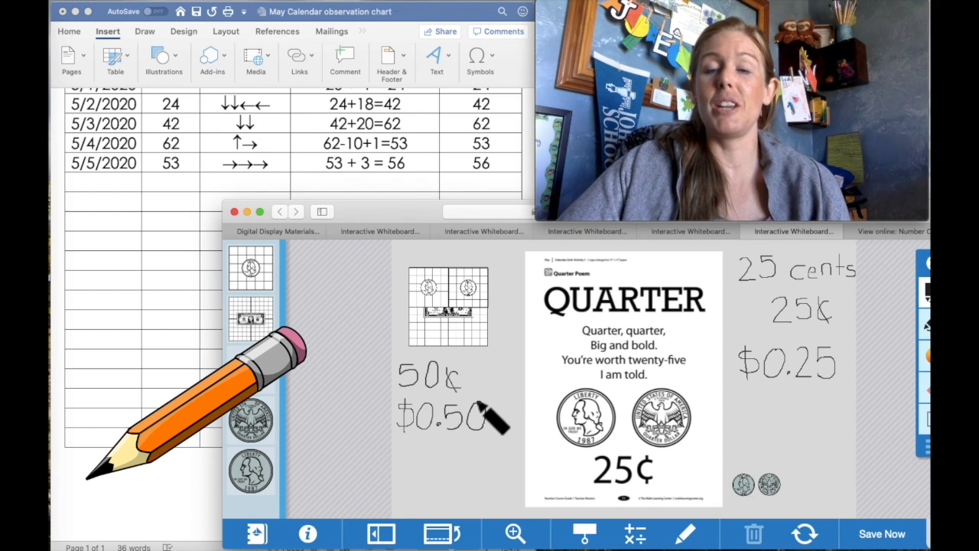
click(881, 532)
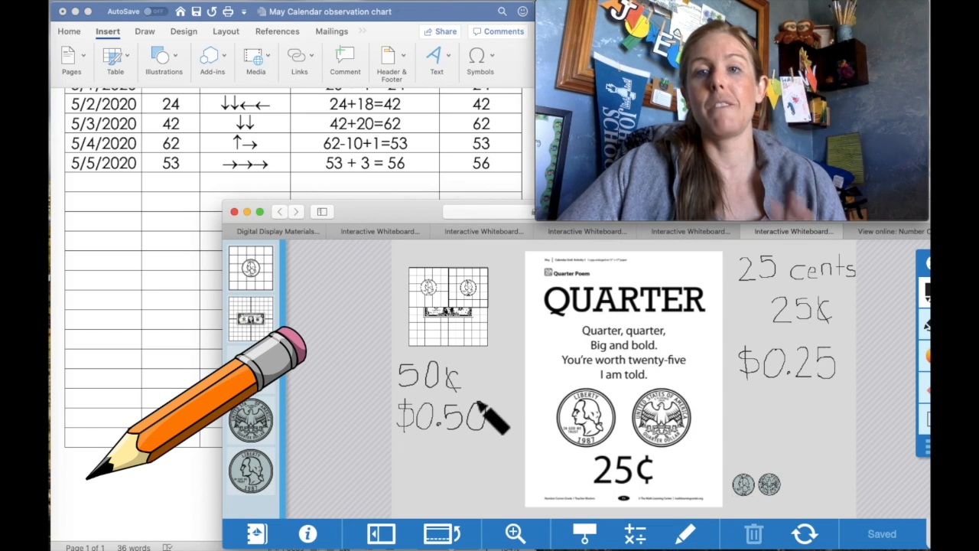